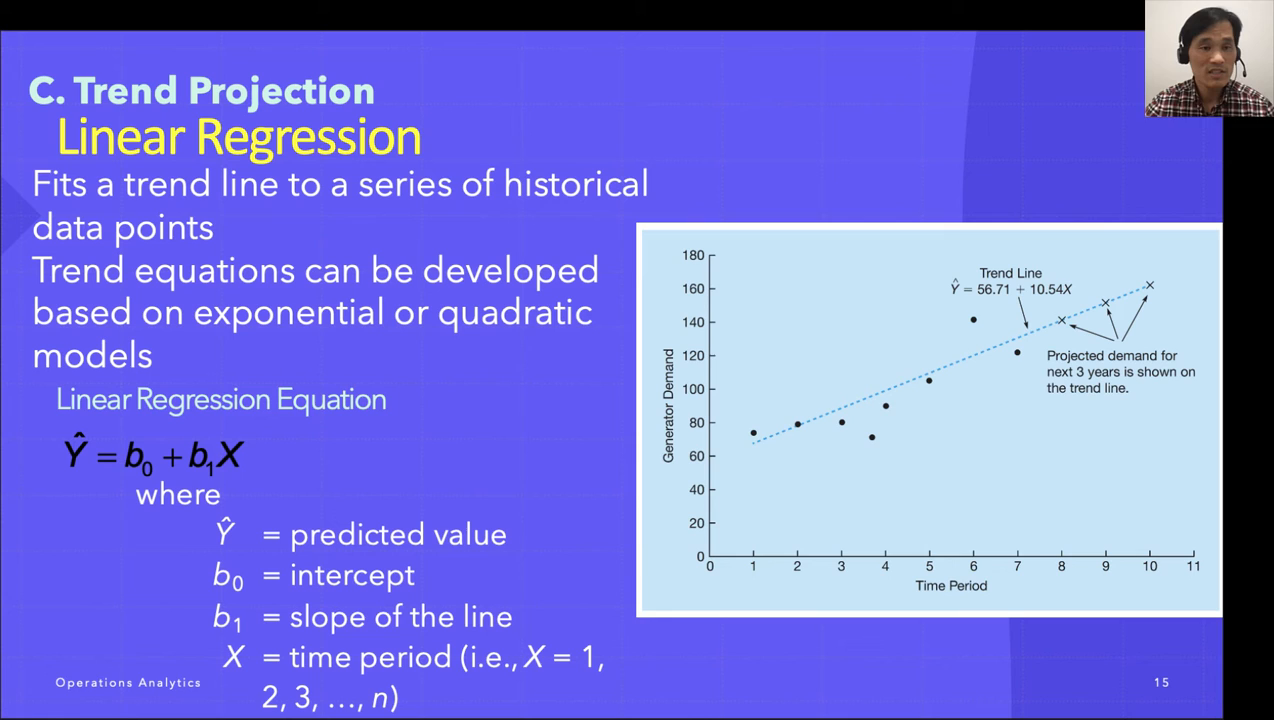
mouse_move(147, 509)
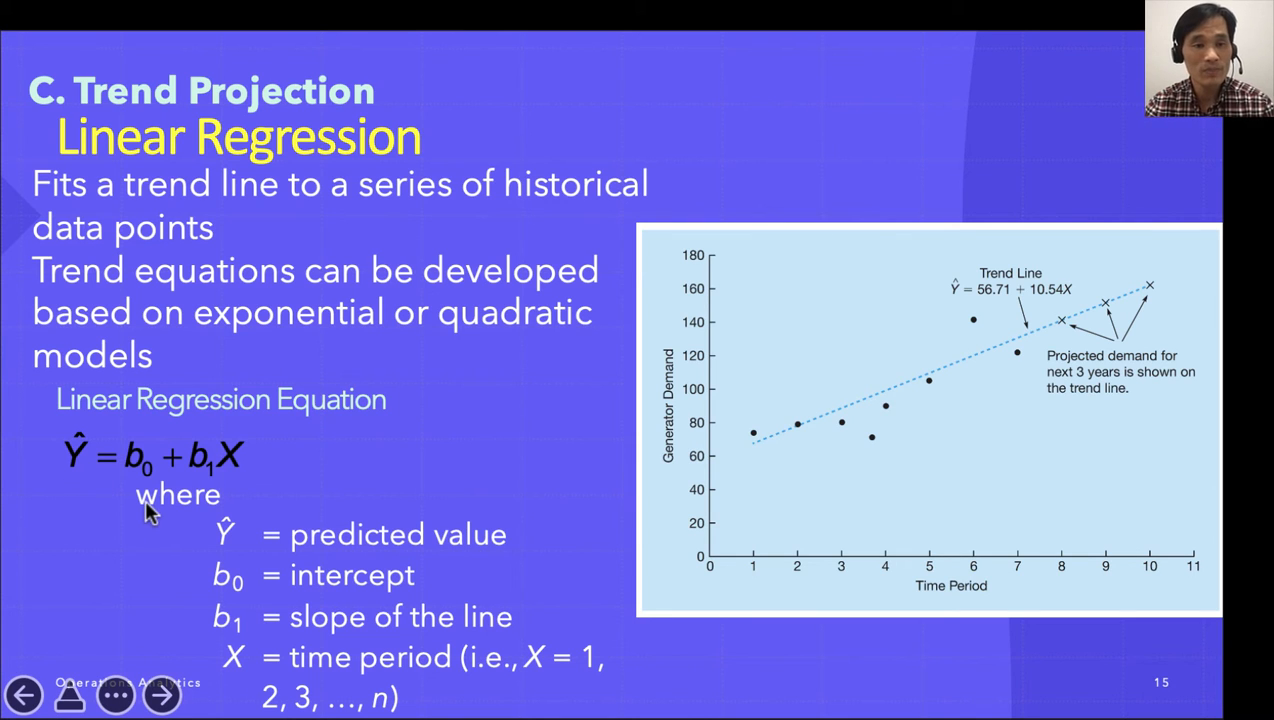
mouse_move(95, 510)
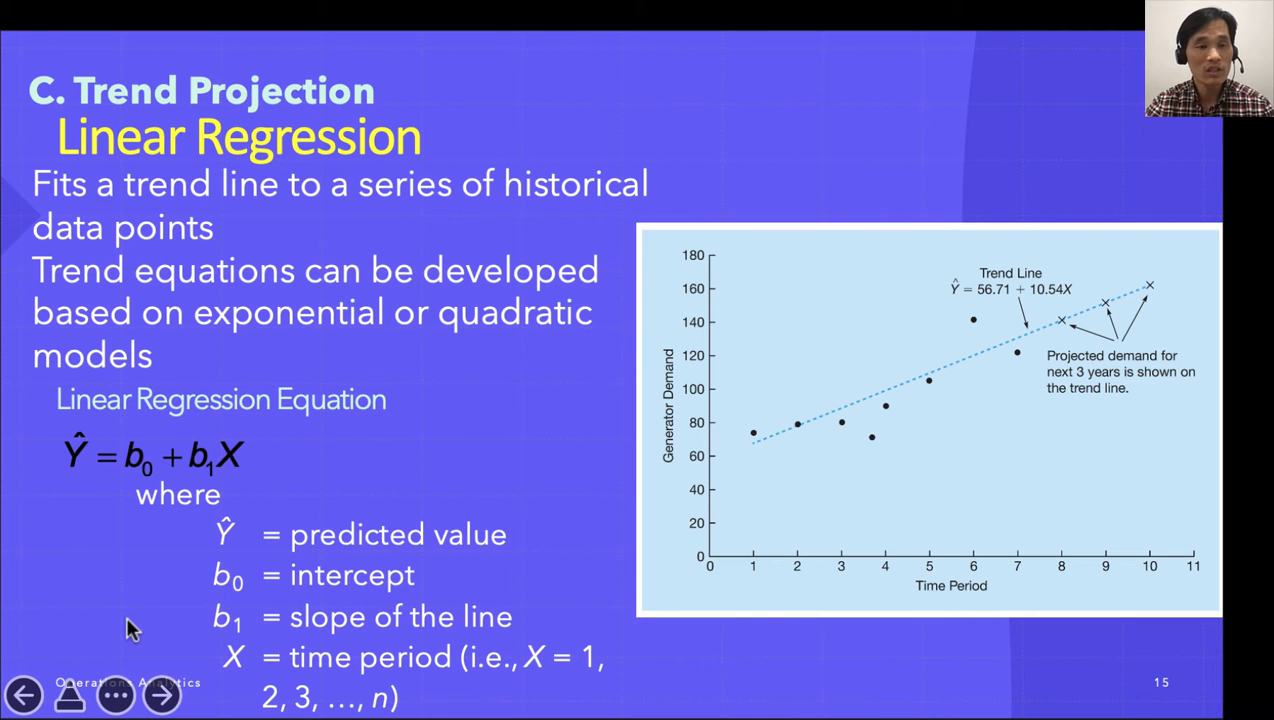
mouse_move(232, 550)
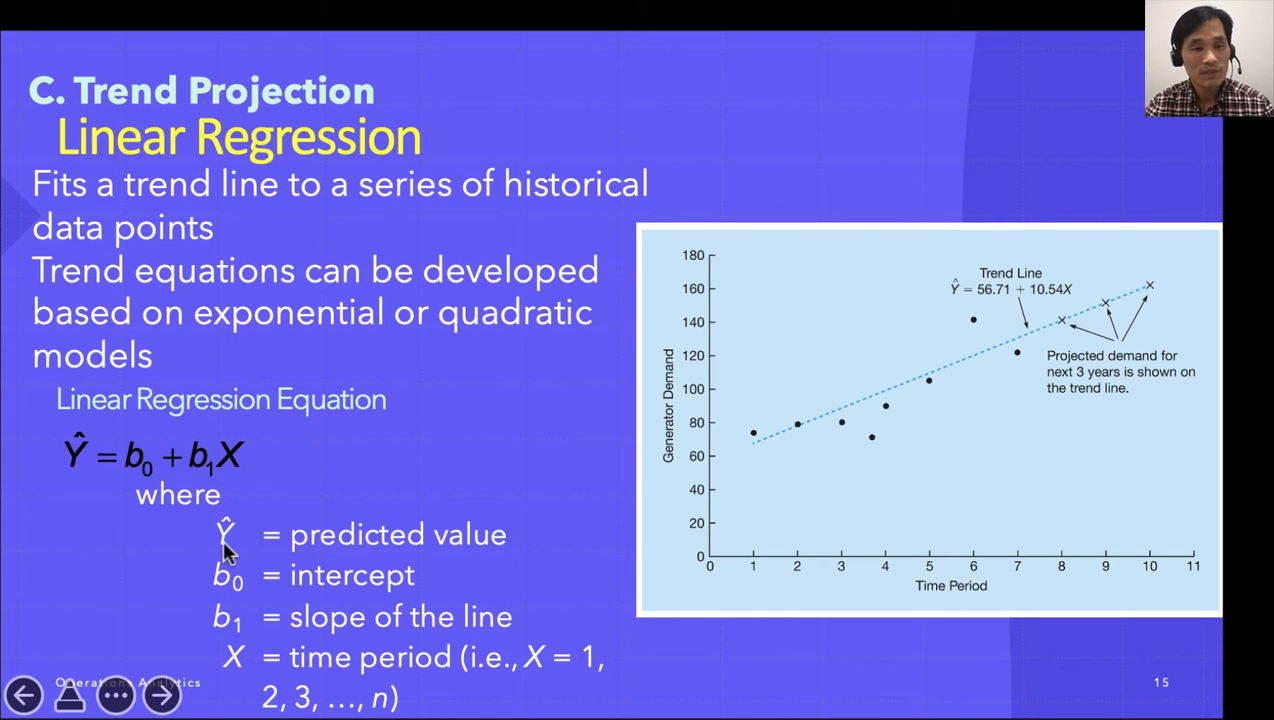
mouse_move(170, 585)
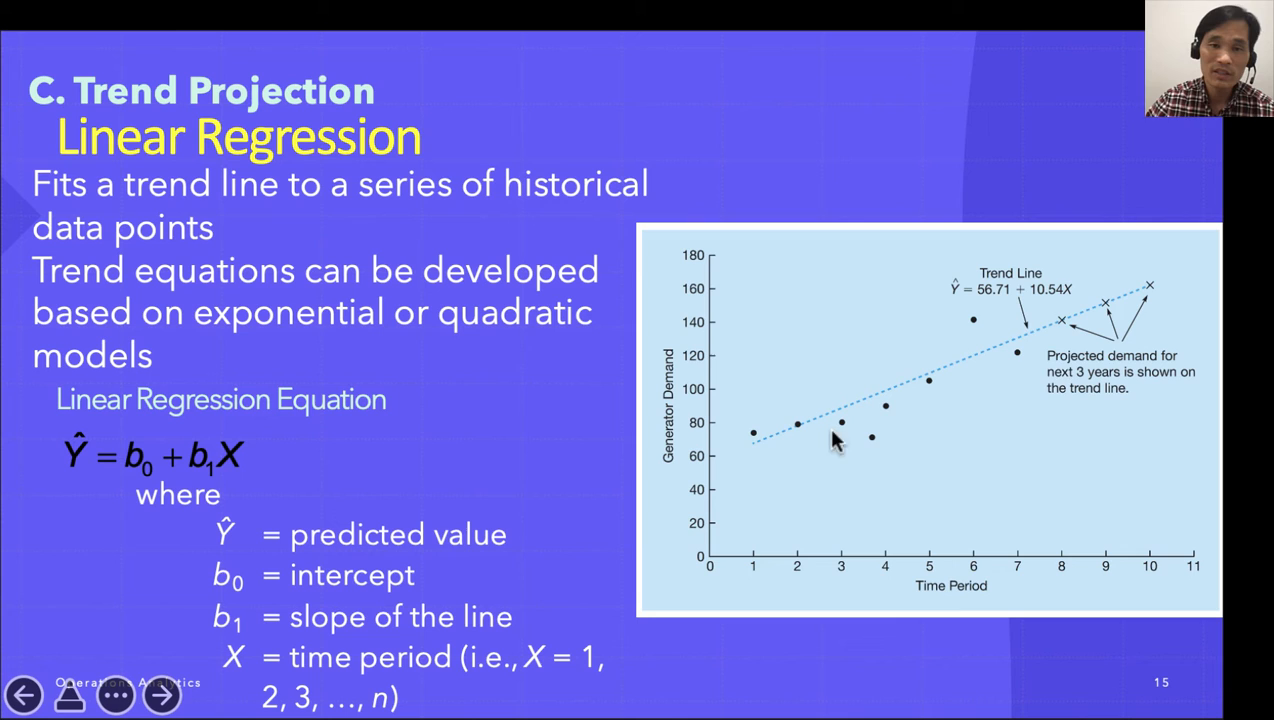
mouse_move(1182, 345)
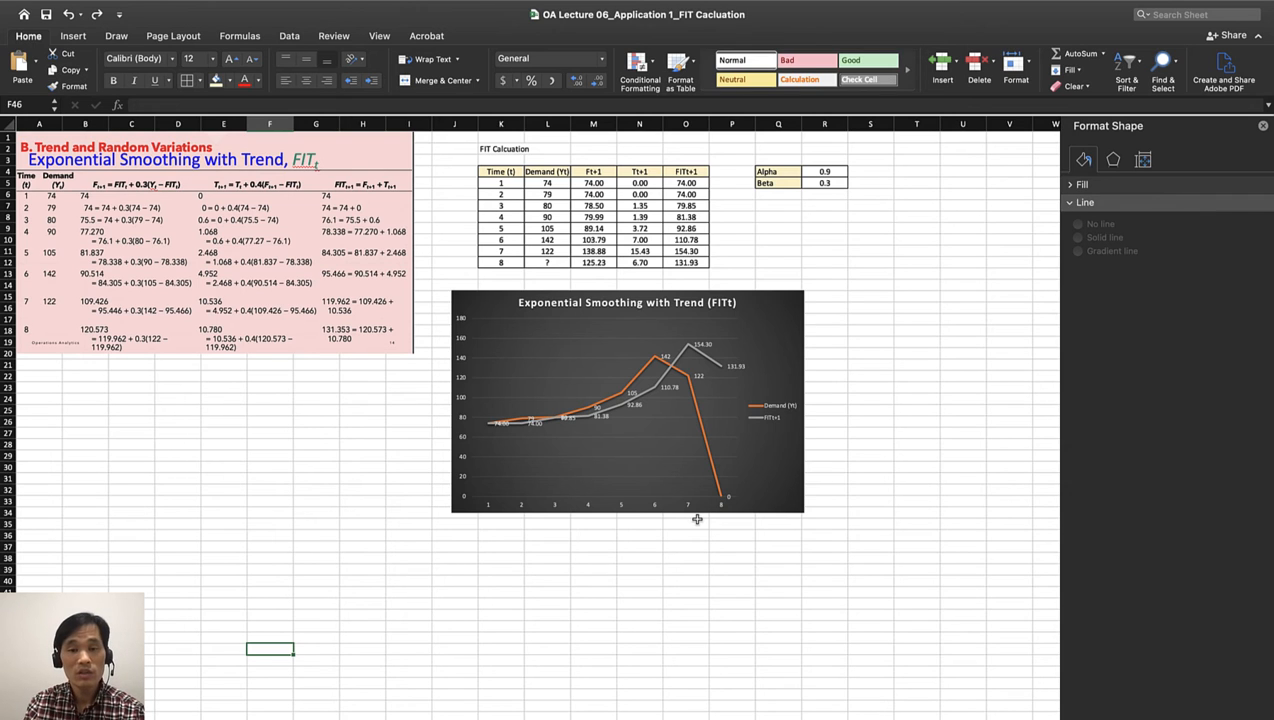
mouse_move(575, 387)
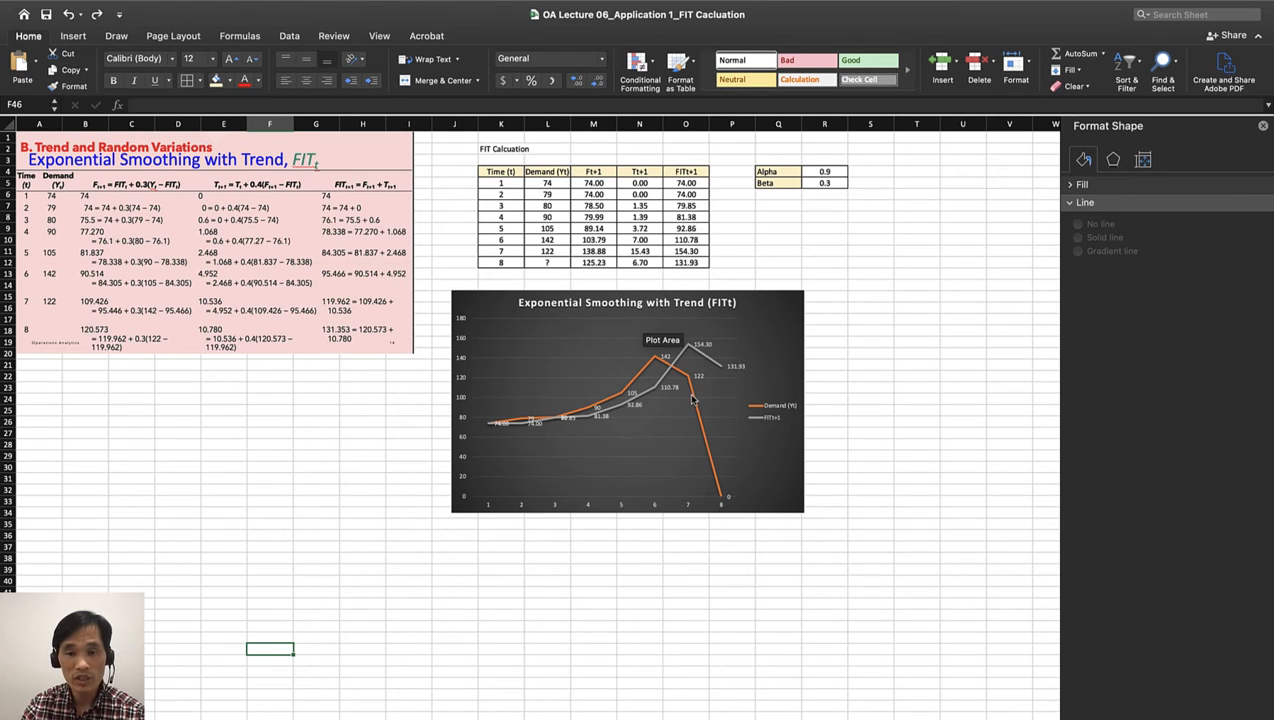
mouse_move(720, 500)
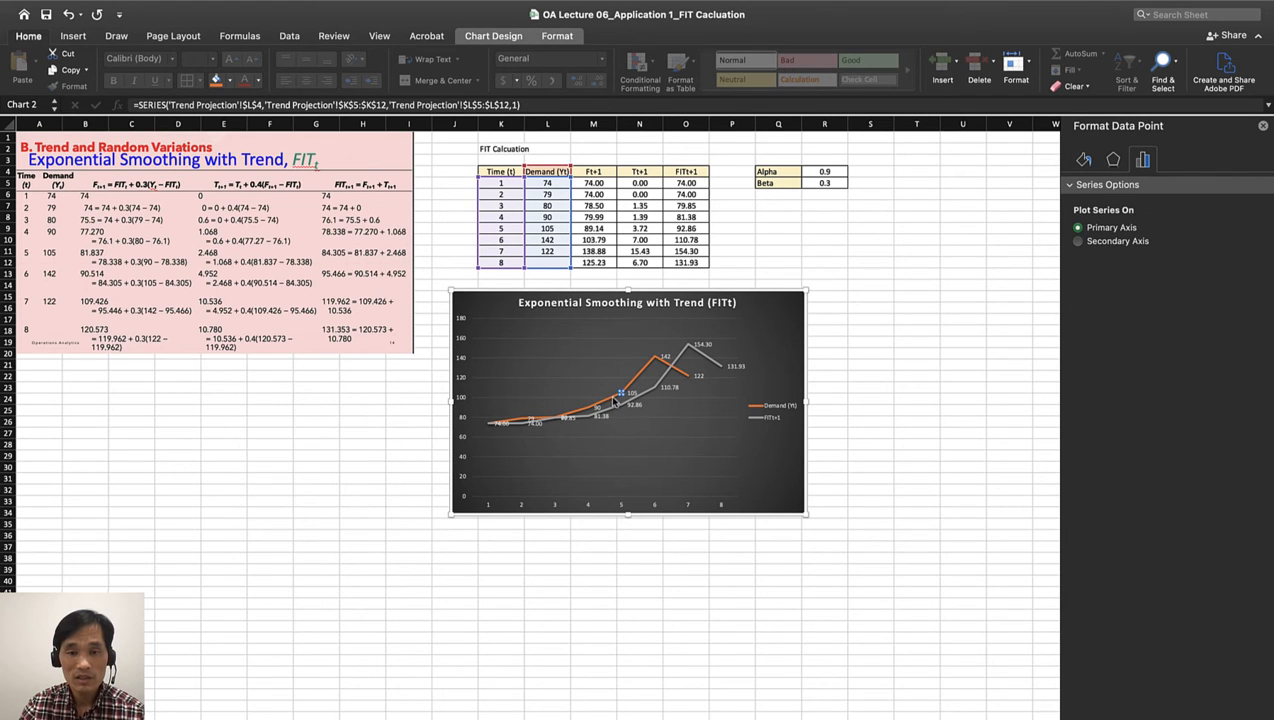
mouse_move(666, 353)
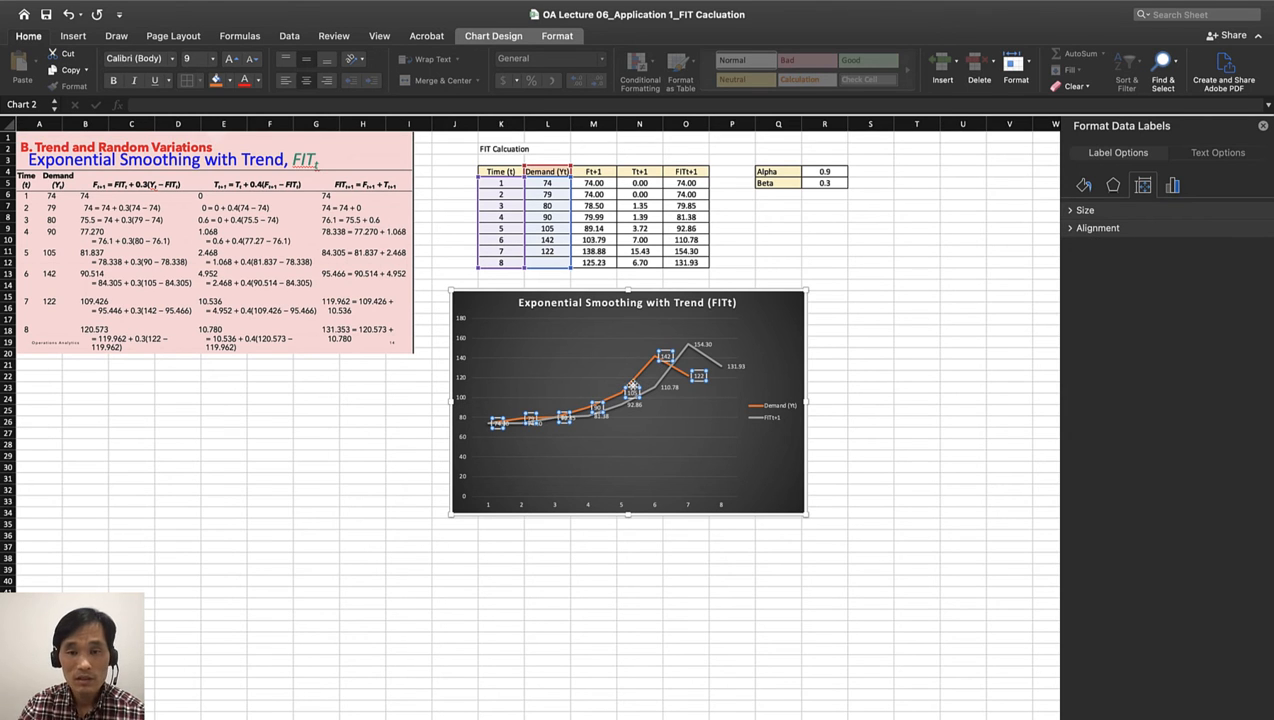
mouse_move(643, 373)
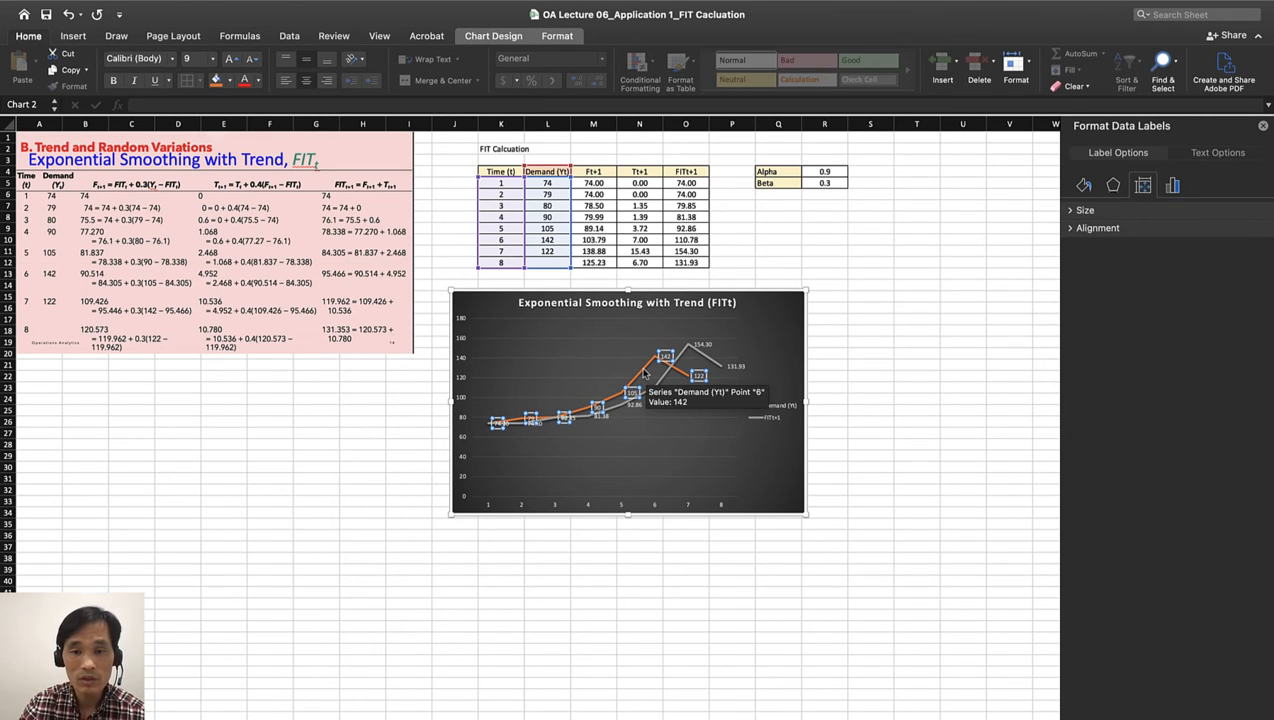
Add a linear trendline to the Demand (Yt) series and display its equation.
right_click(648, 373)
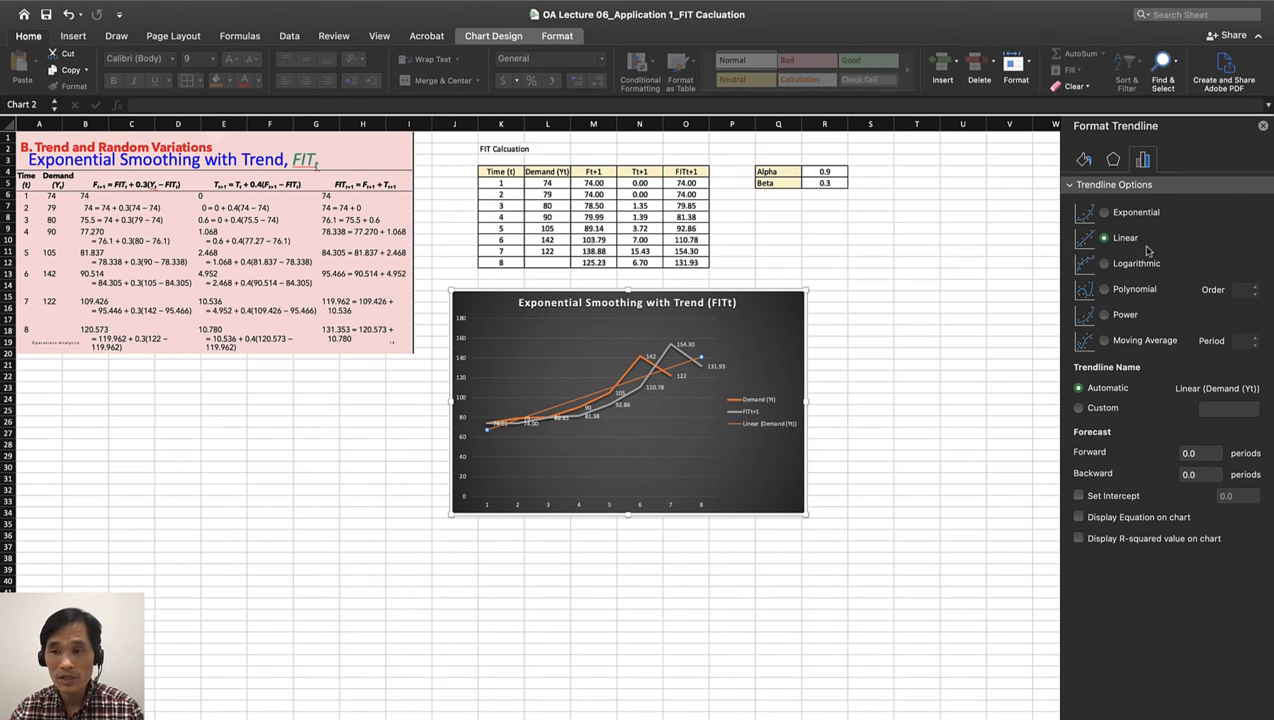
mouse_move(1136, 250)
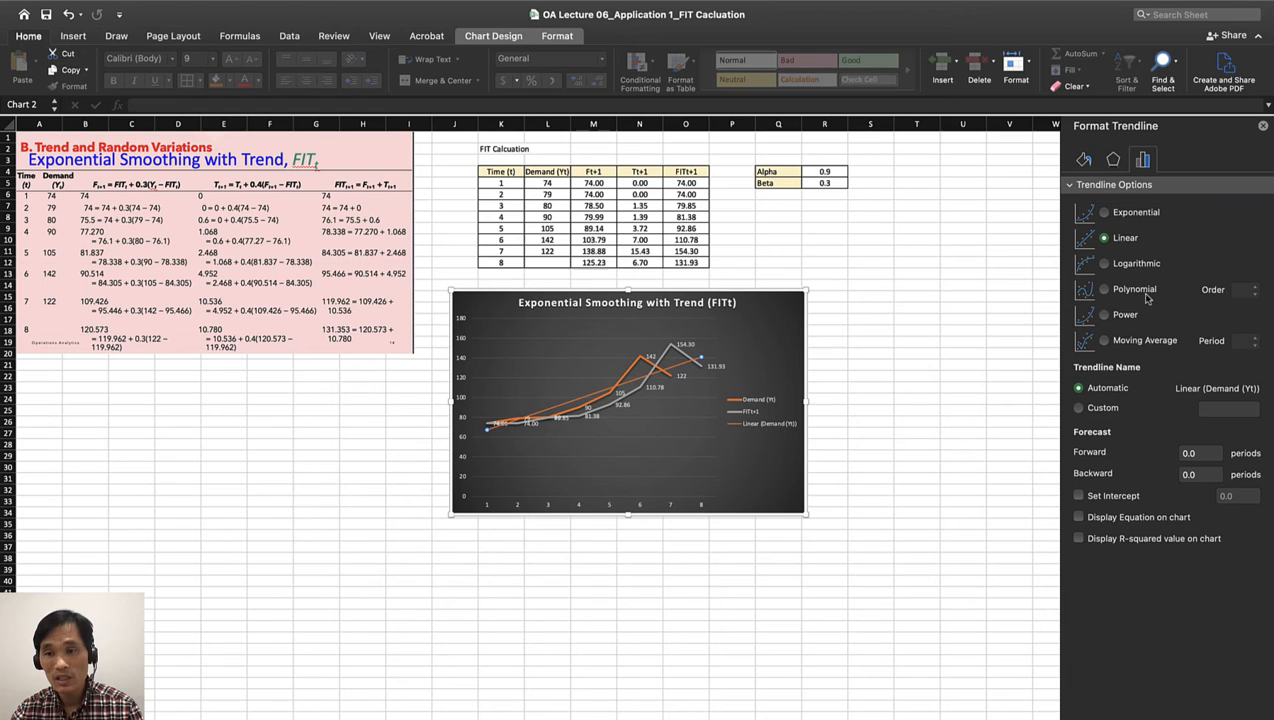
mouse_move(1186, 400)
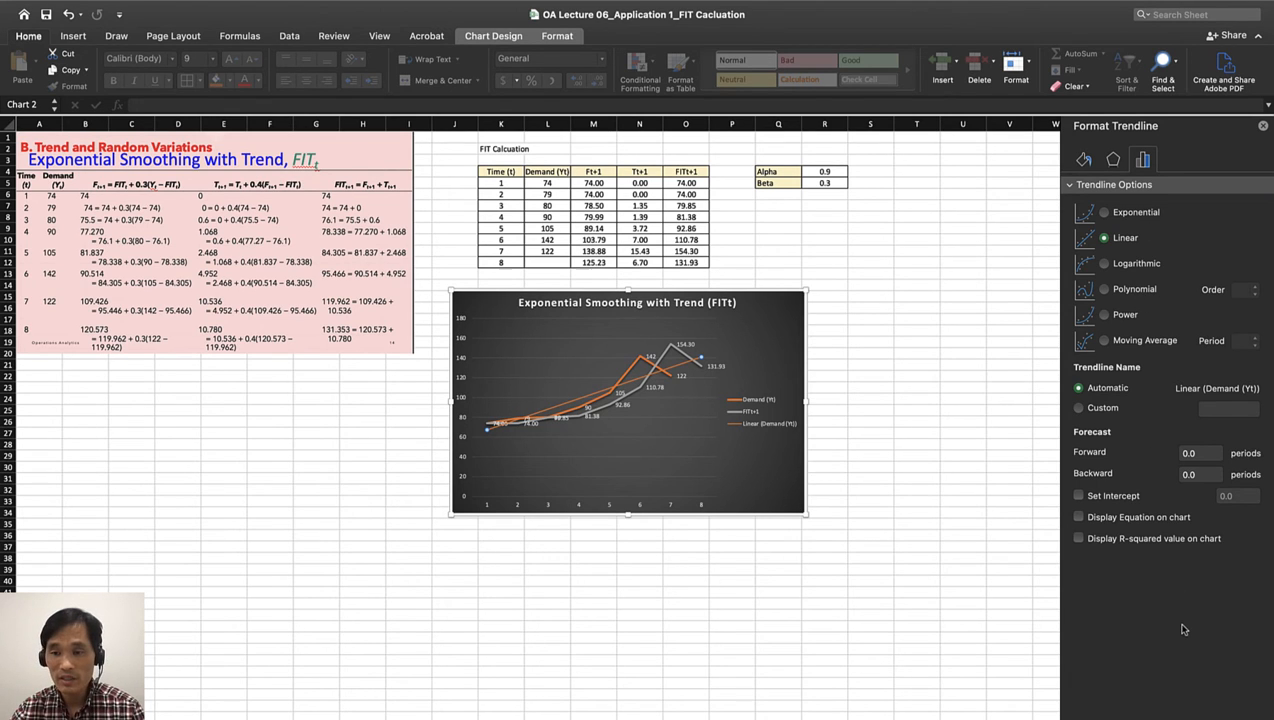
mouse_move(1106, 554)
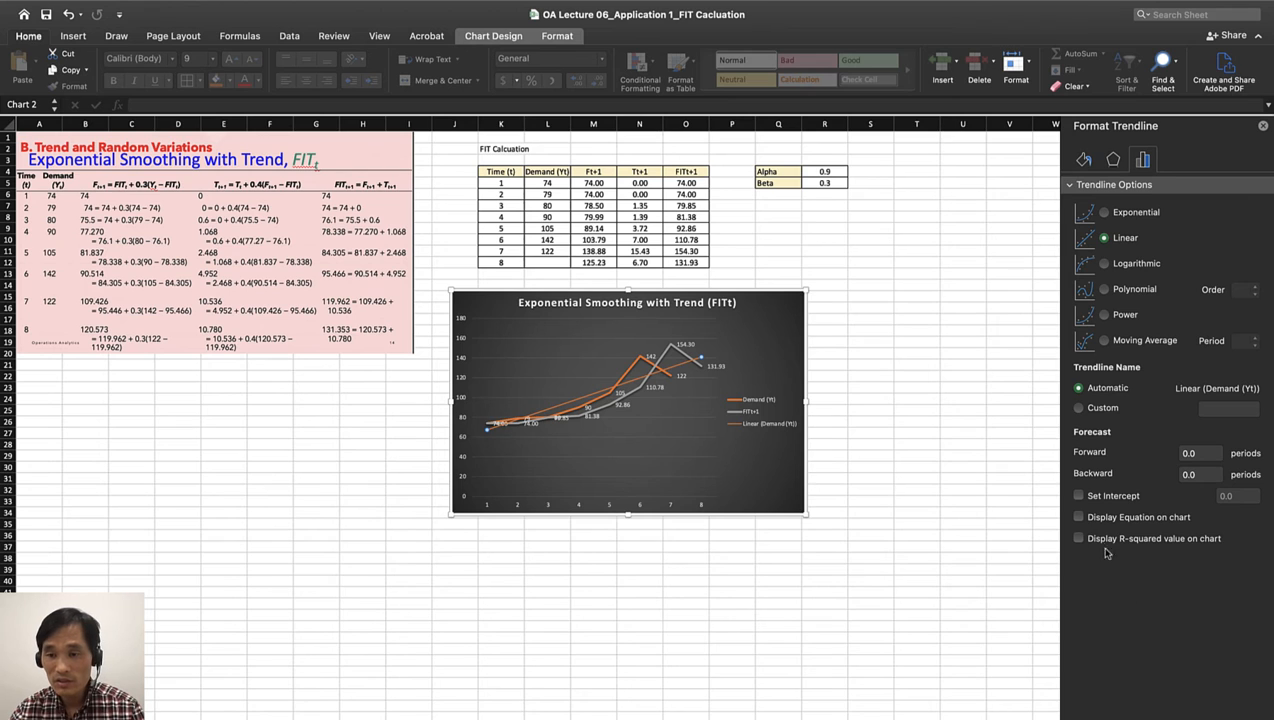
click(1079, 517)
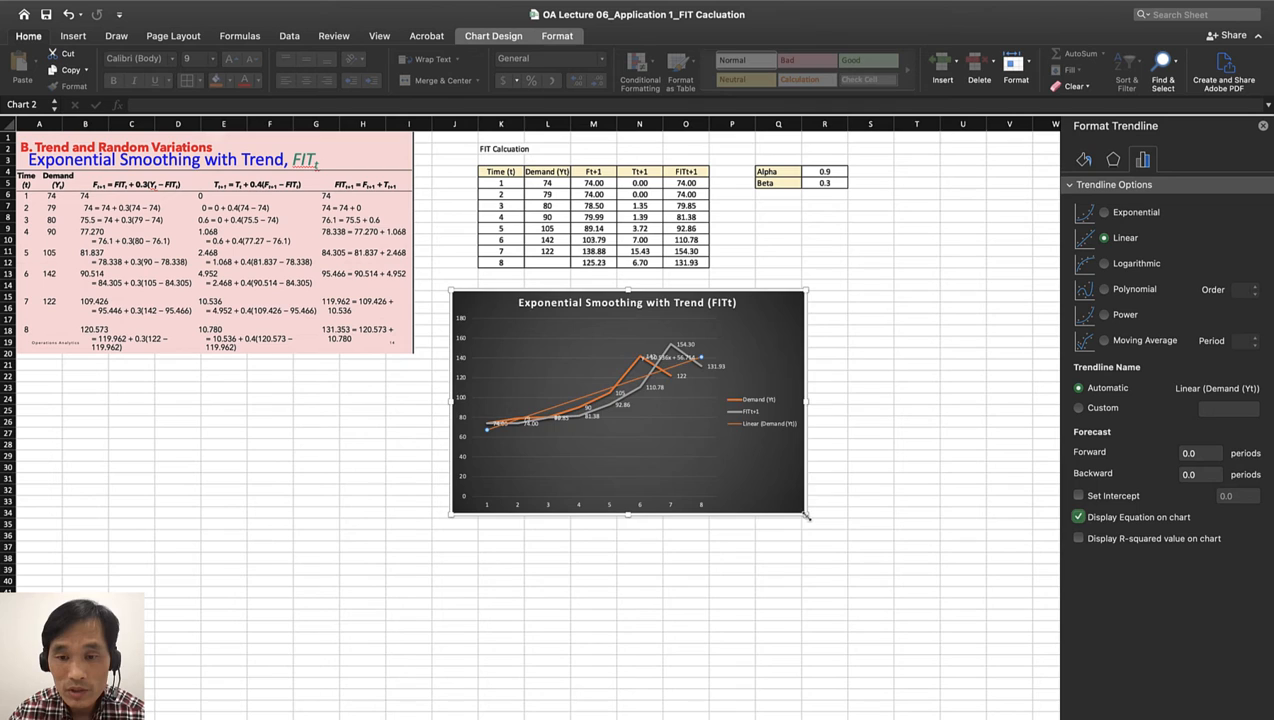
Enlarge the chart by dragging its corner handle, then select the linear trendline.
drag(807, 517, 881, 598)
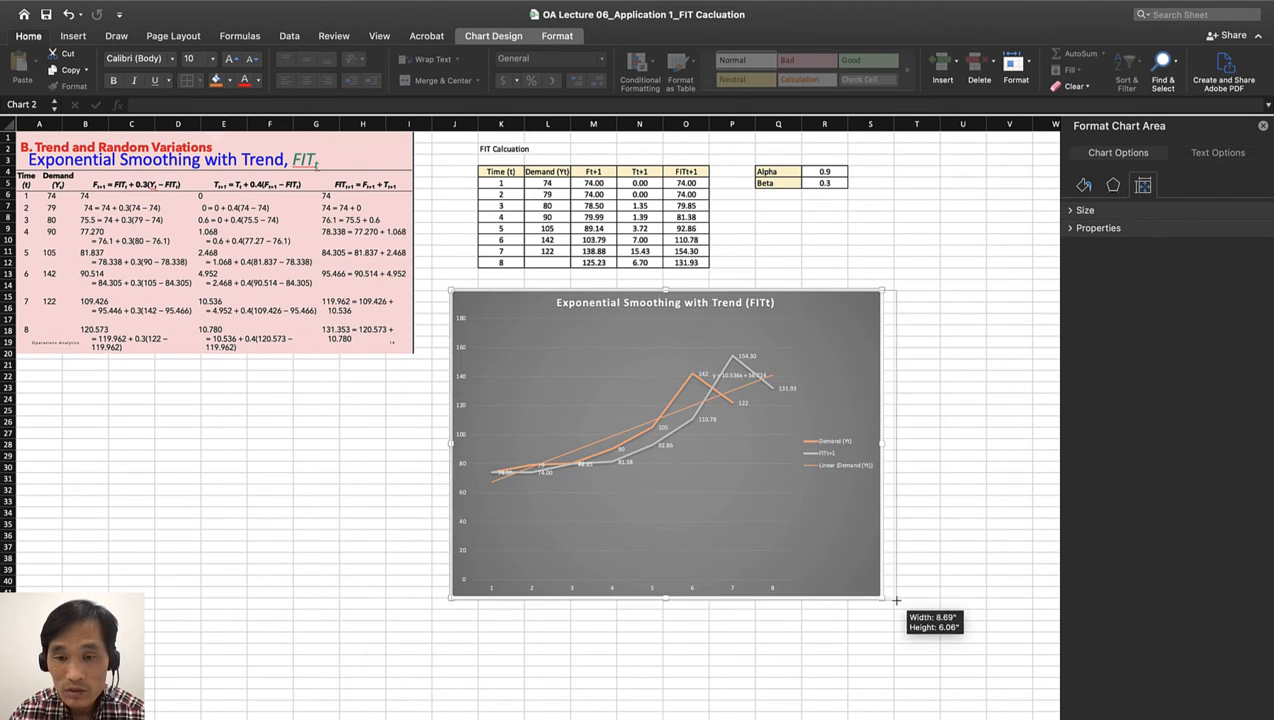
drag(884, 599, 925, 618)
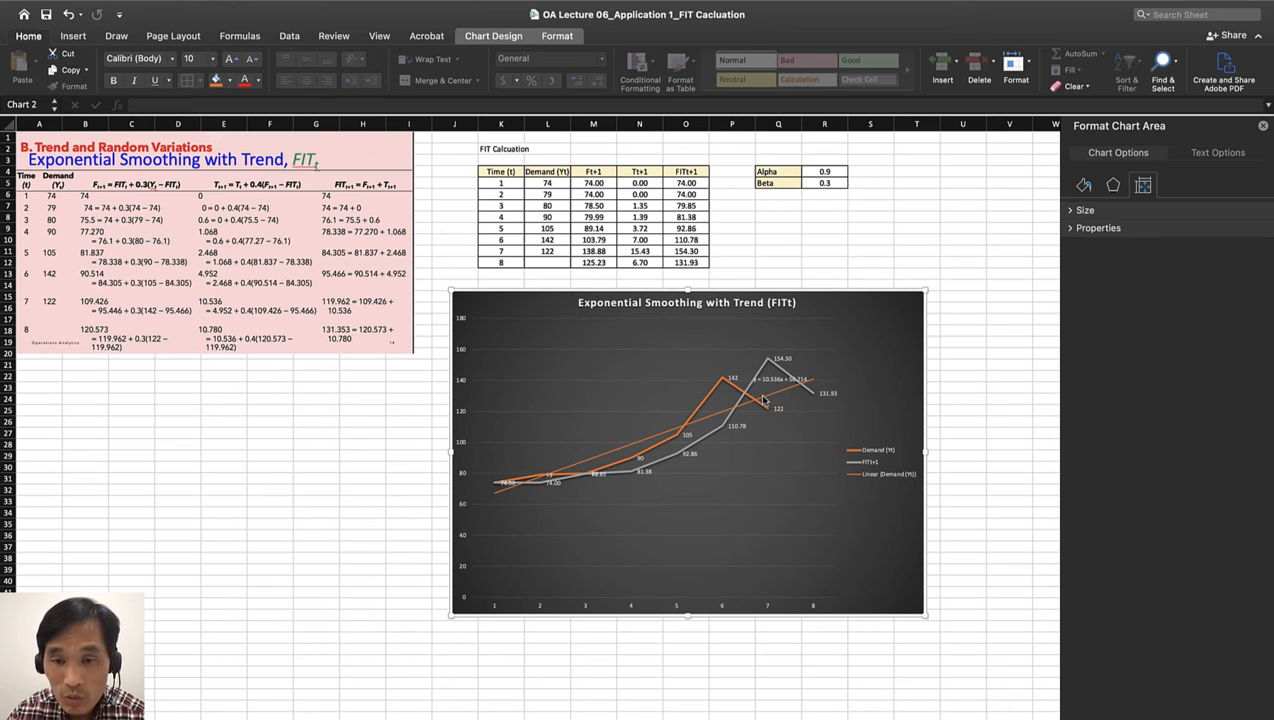
mouse_move(776, 396)
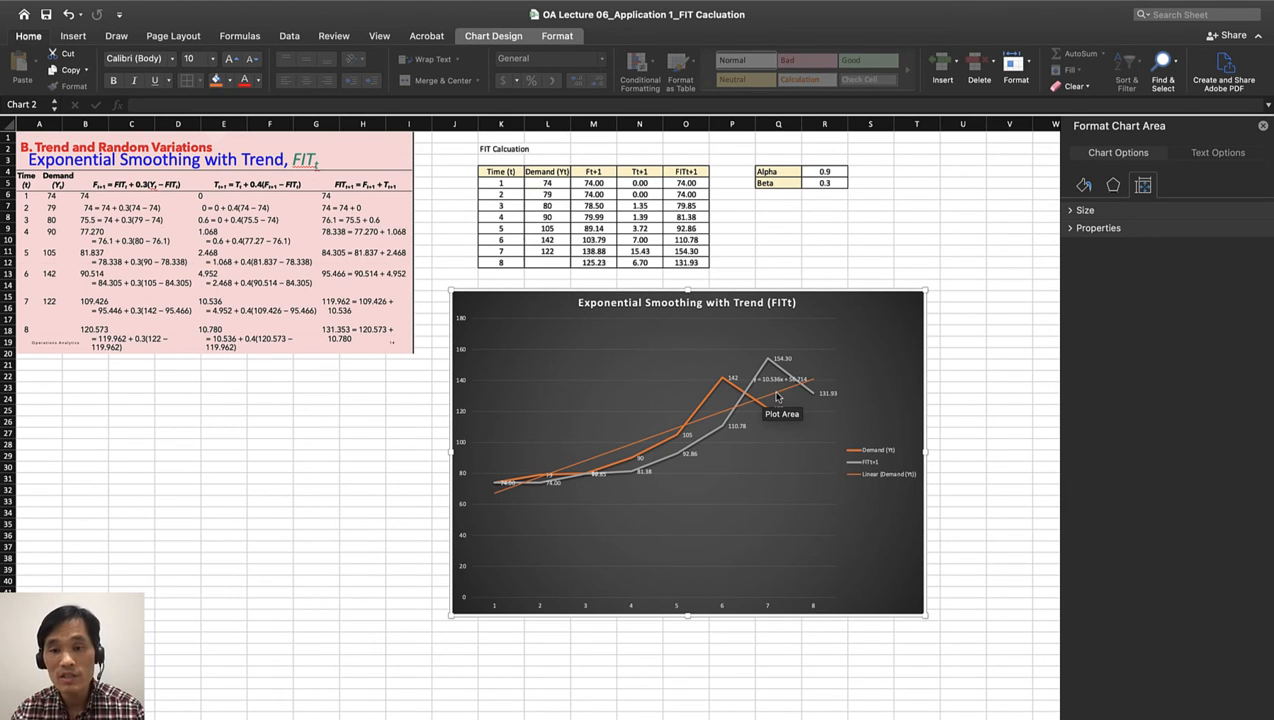
mouse_move(787, 411)
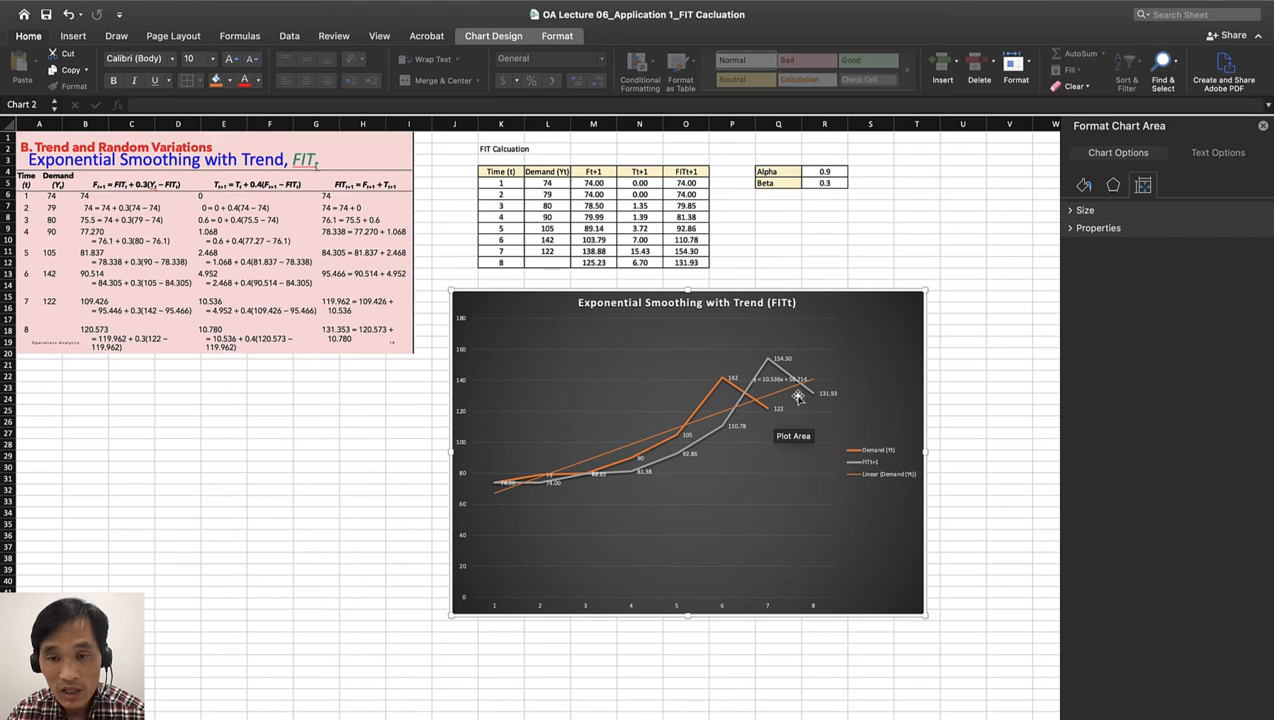
mouse_move(798, 410)
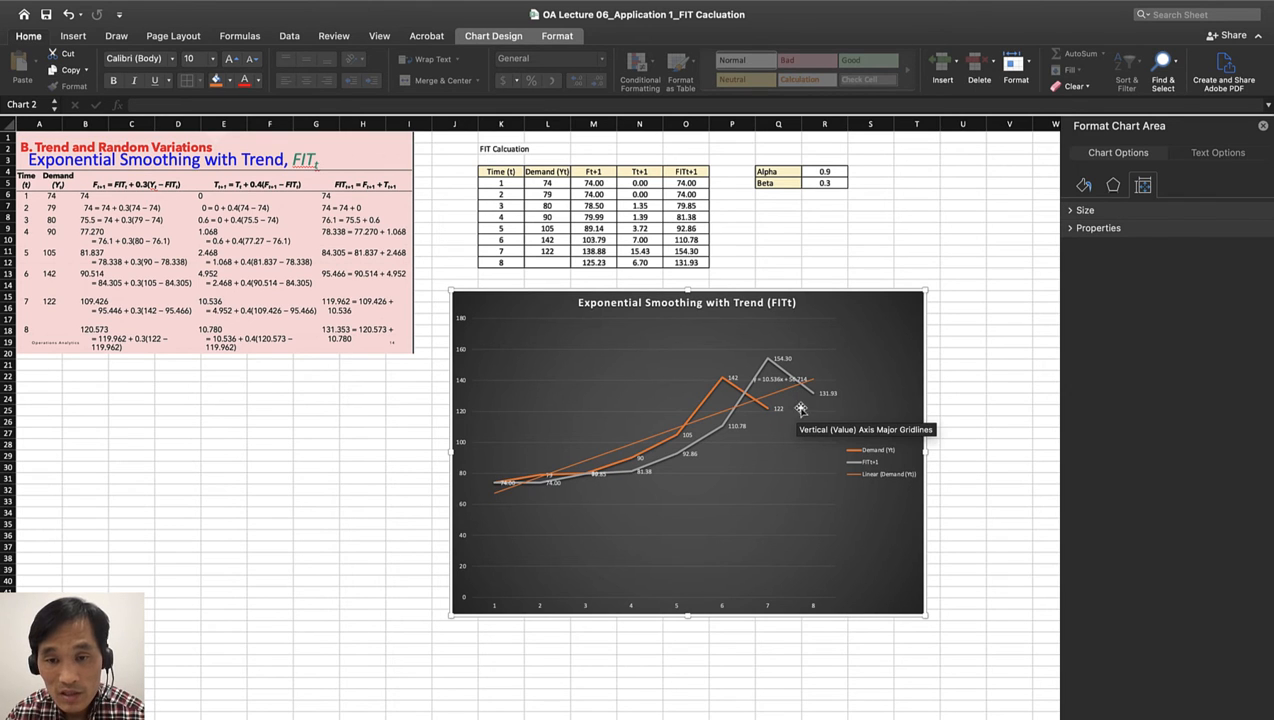
mouse_move(788, 400)
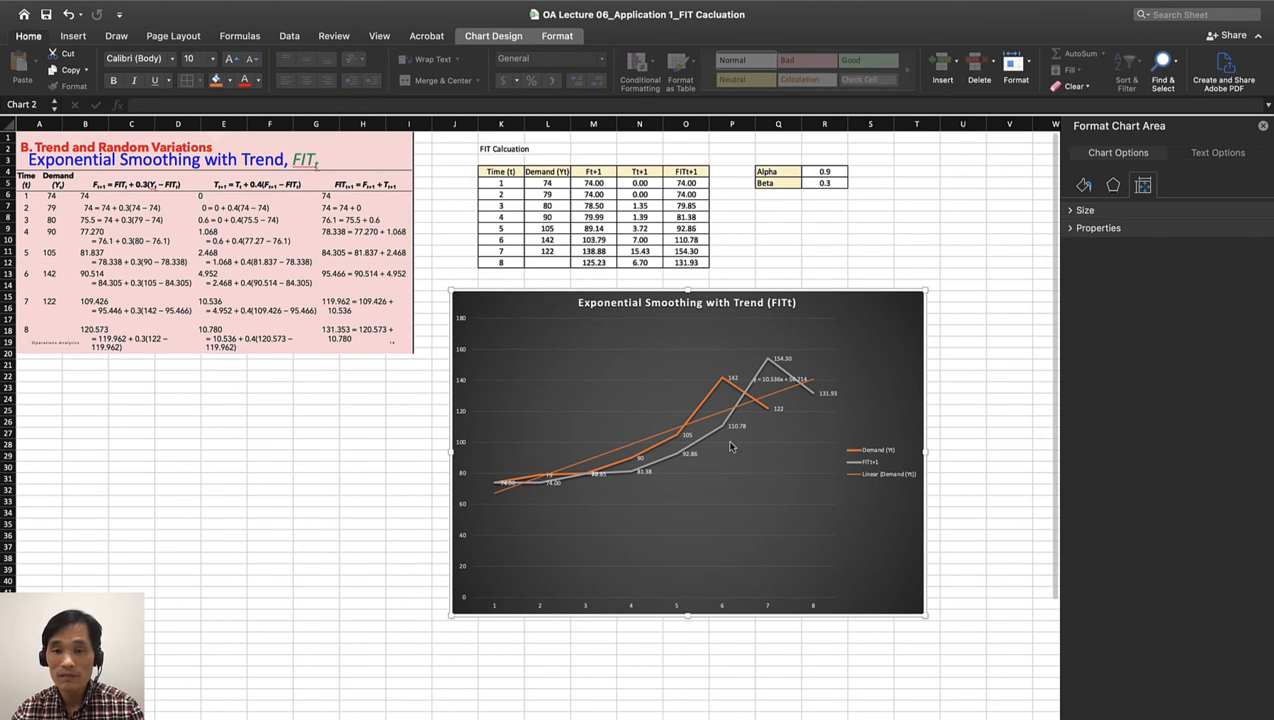
click(790, 409)
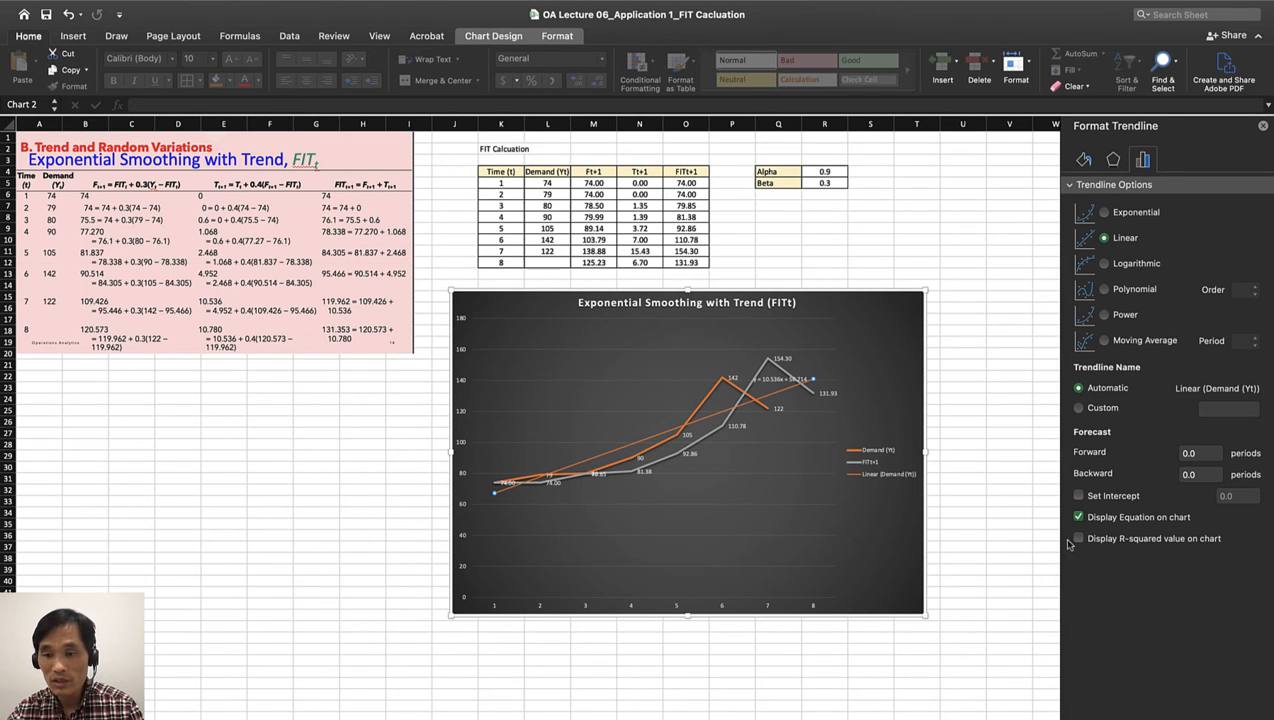
Display the linear trendline's R-squared value on the chart below its equation.
click(1078, 539)
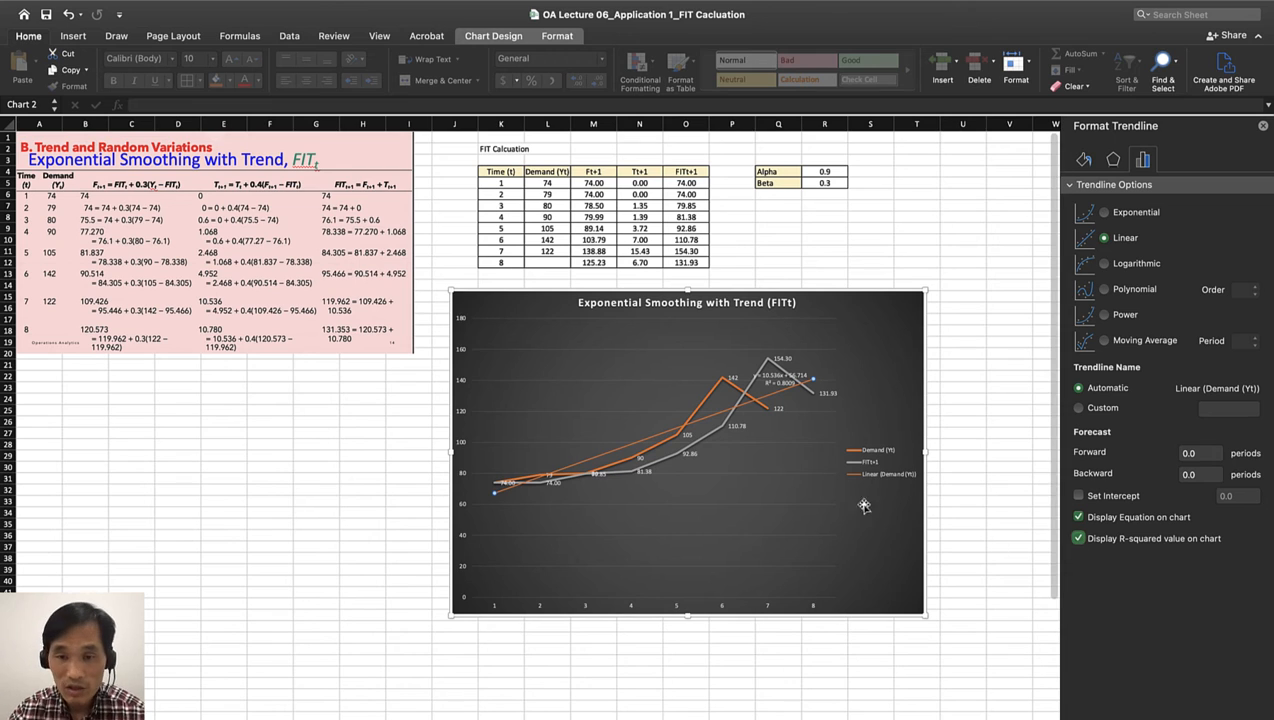
mouse_move(763, 399)
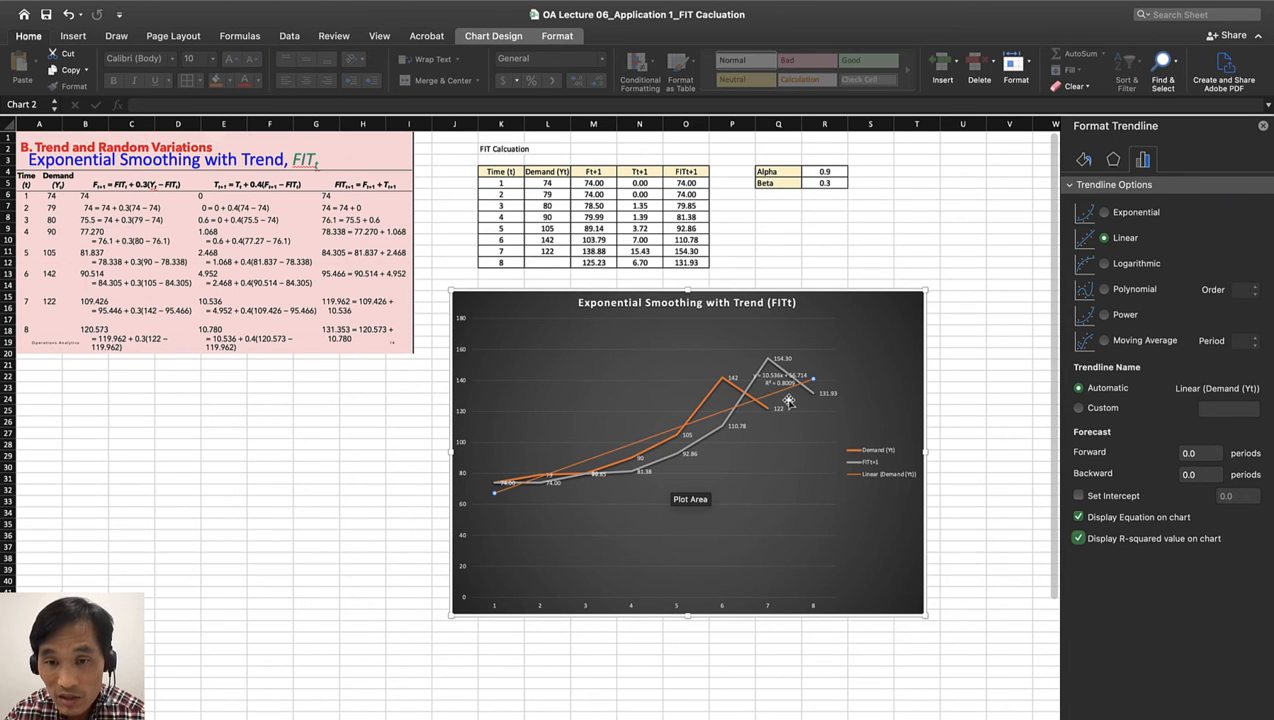
mouse_move(782, 417)
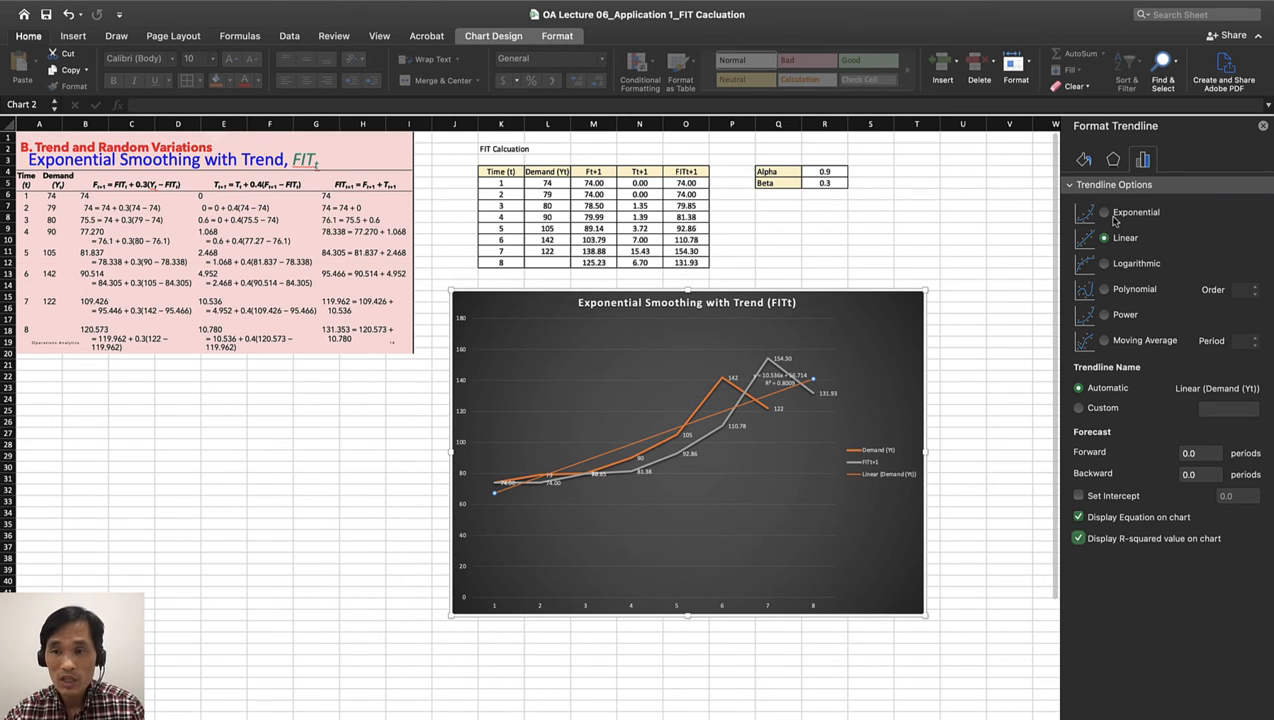
Switch the demand trendline to an exponential fit.
click(1104, 212)
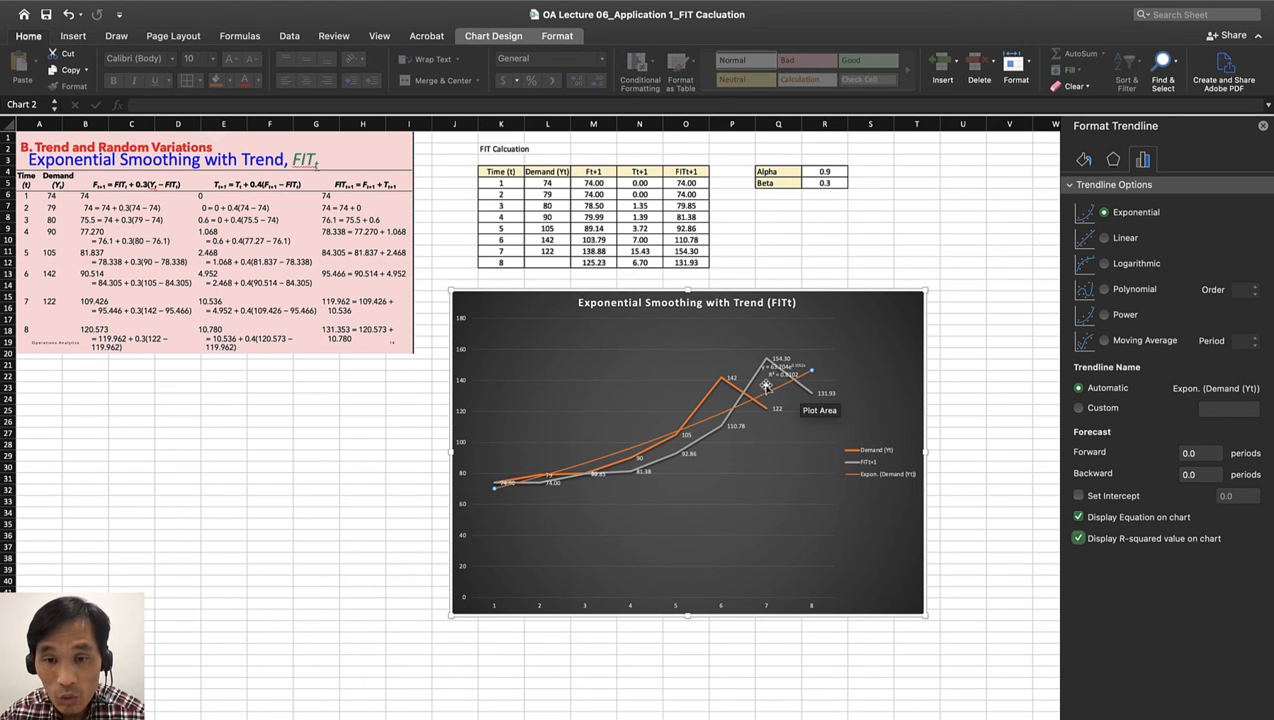
mouse_move(752, 382)
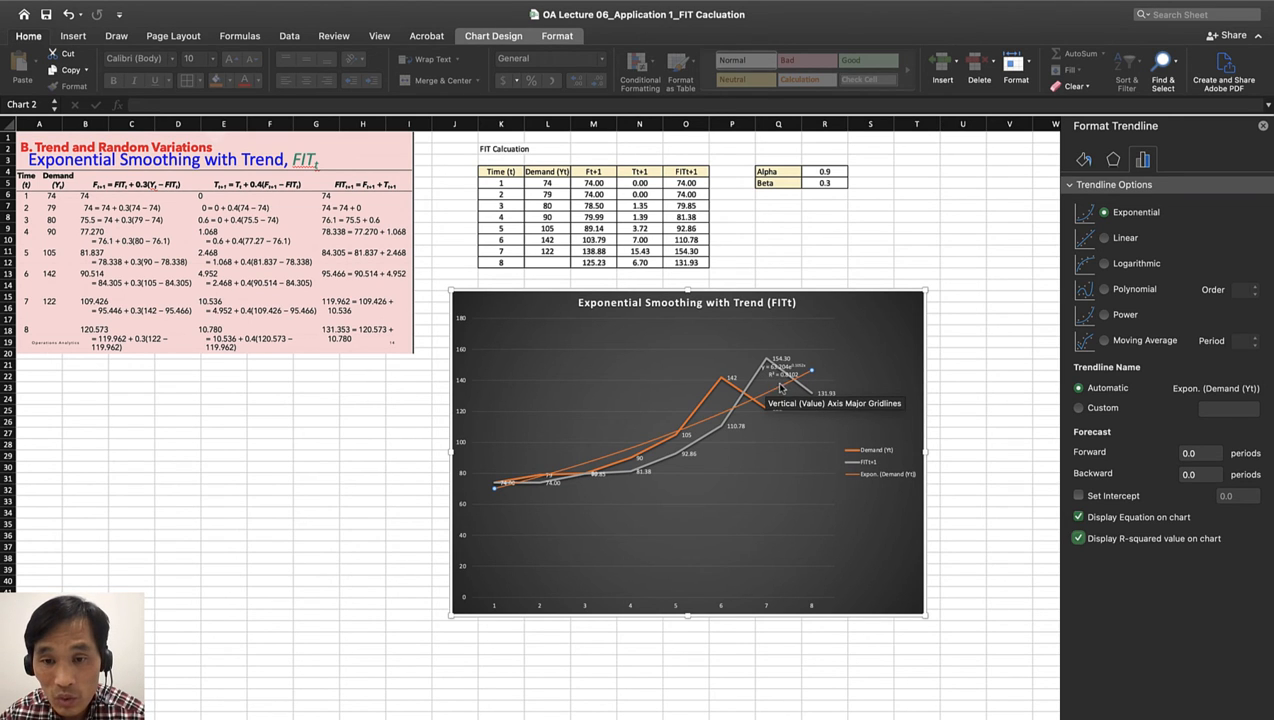
mouse_move(775, 395)
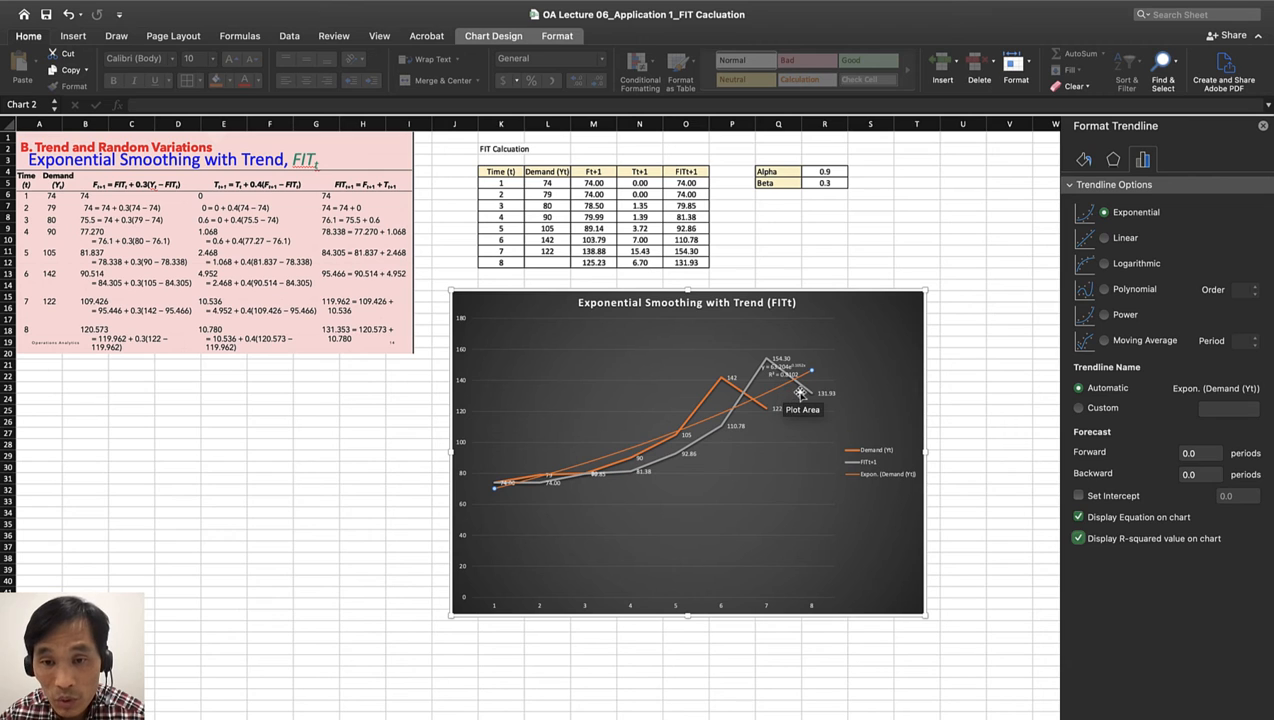
mouse_move(798, 381)
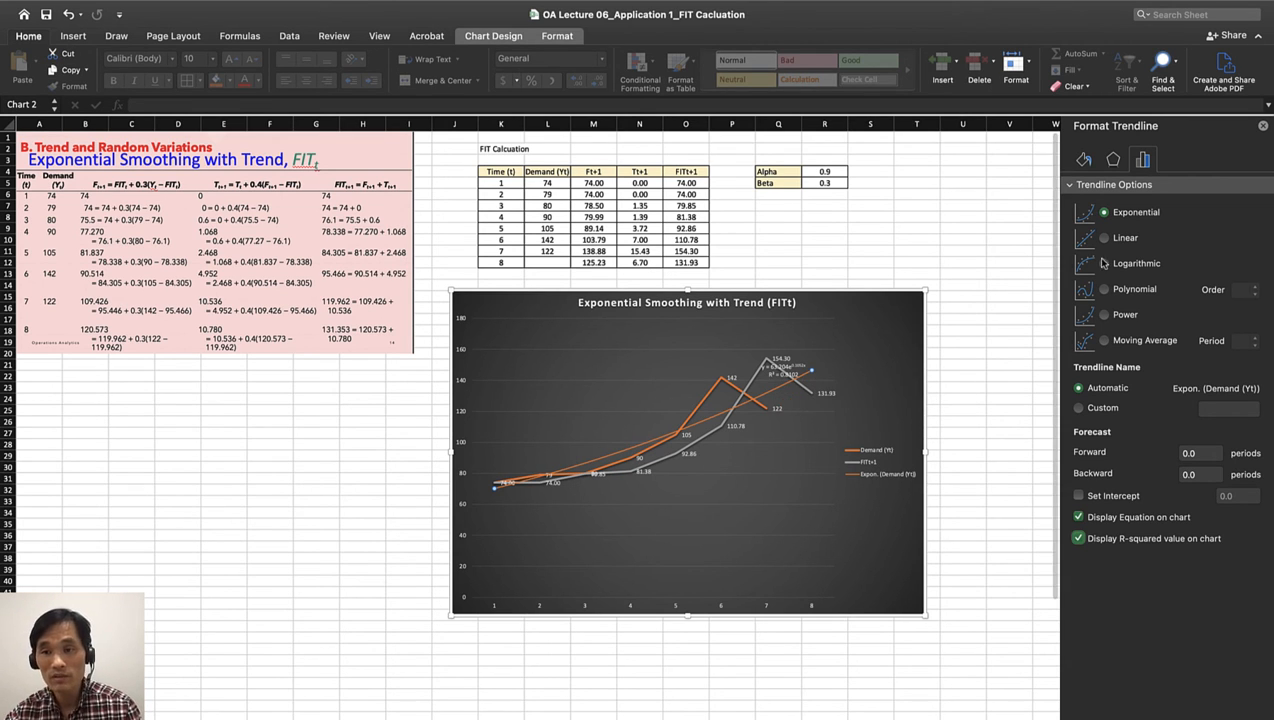
Switch the trendline to logarithmic, then reselect the chart, equation label and trendline.
click(1091, 263)
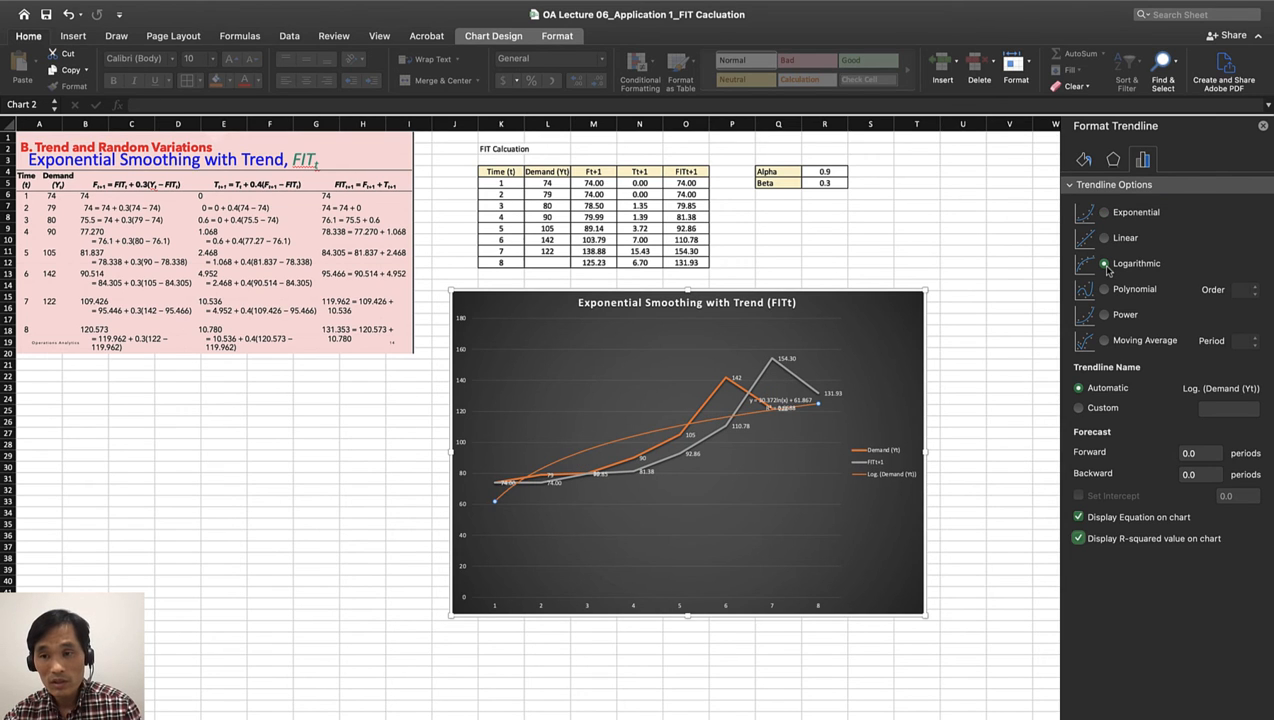
click(1104, 263)
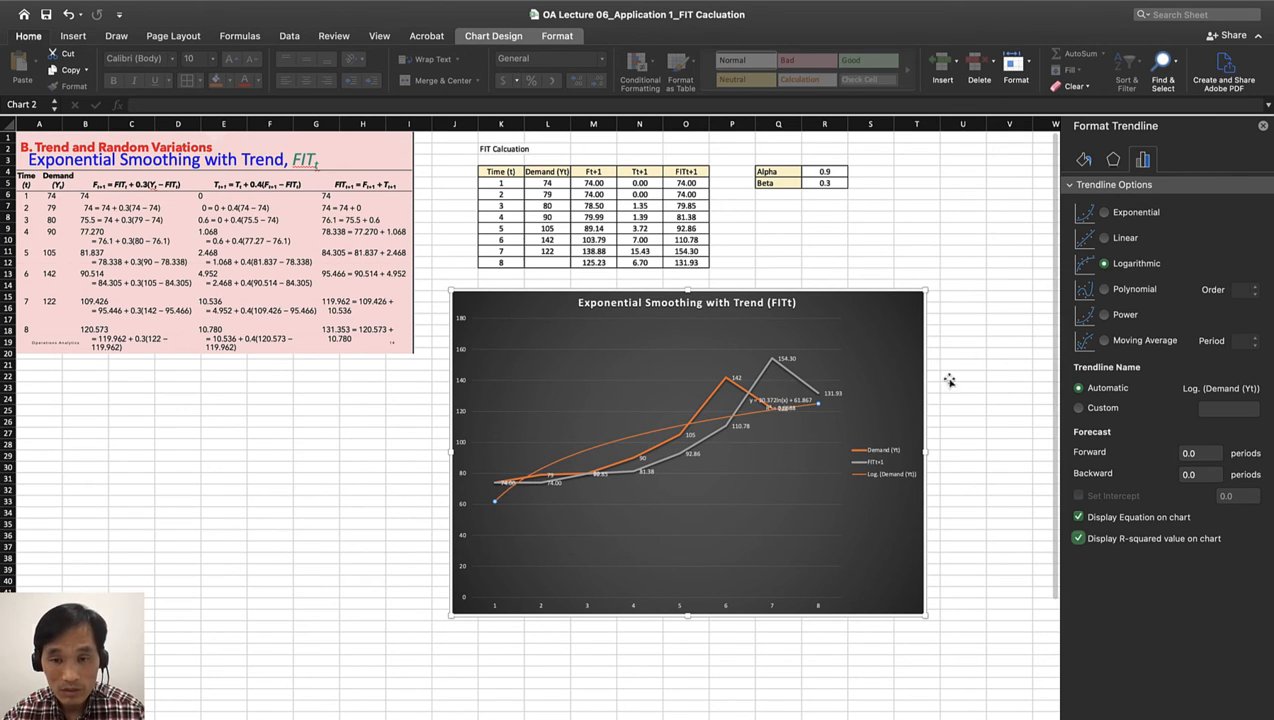
mouse_move(787, 523)
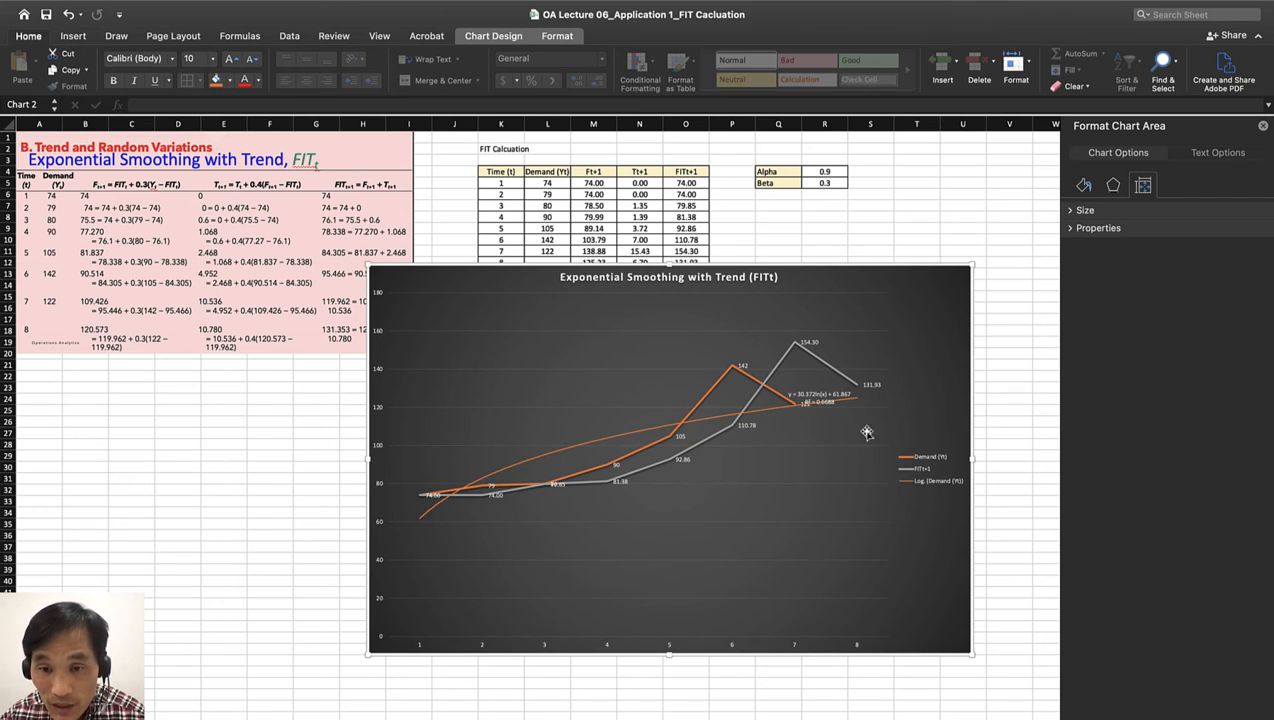
mouse_move(826, 414)
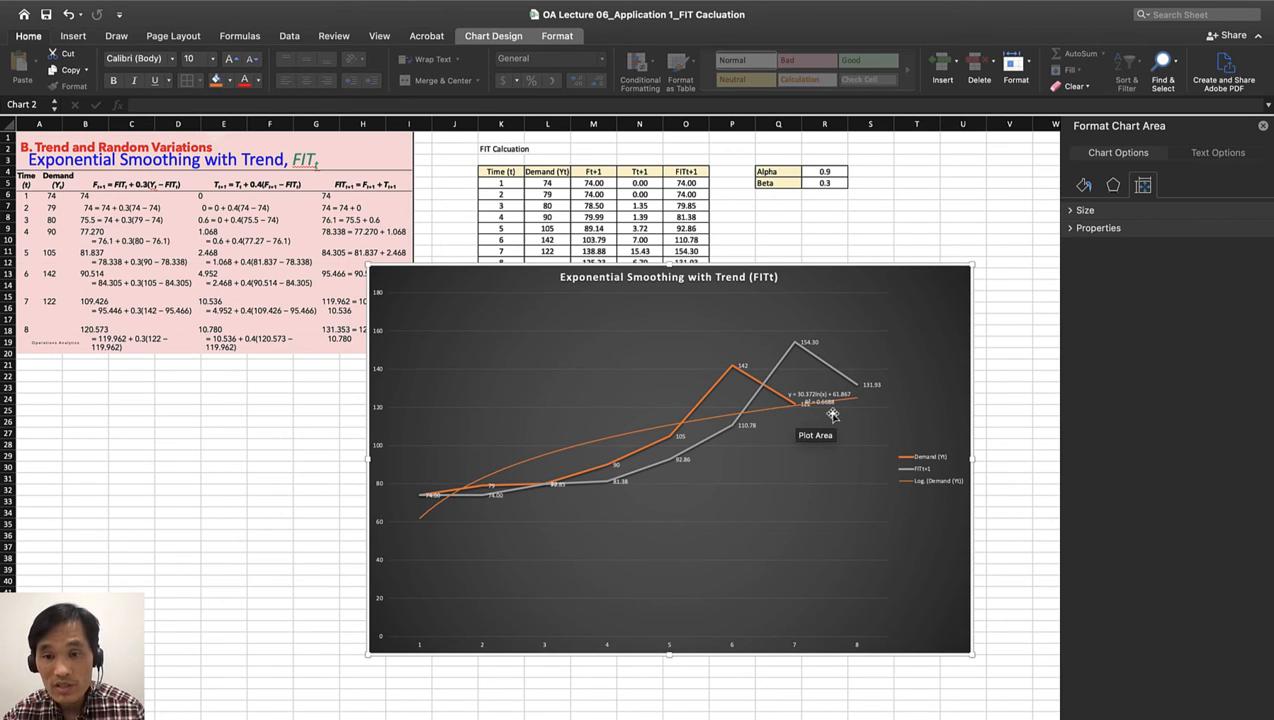
click(824, 417)
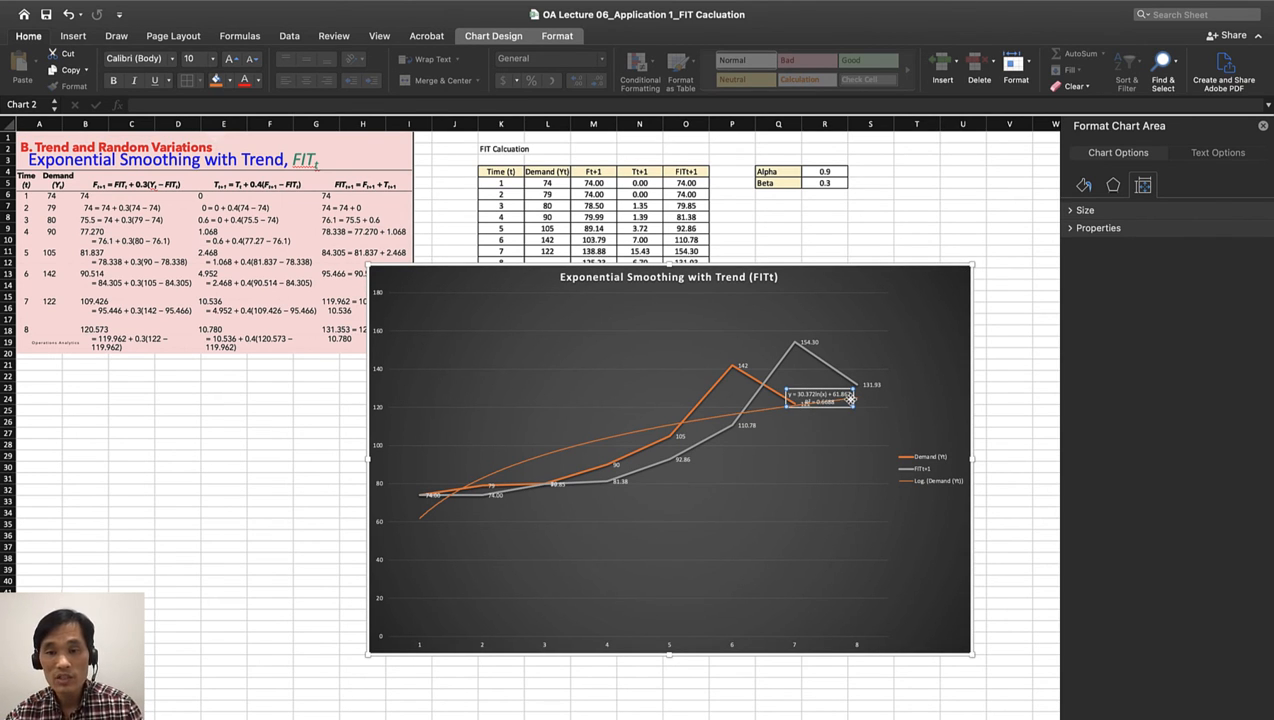
click(817, 403)
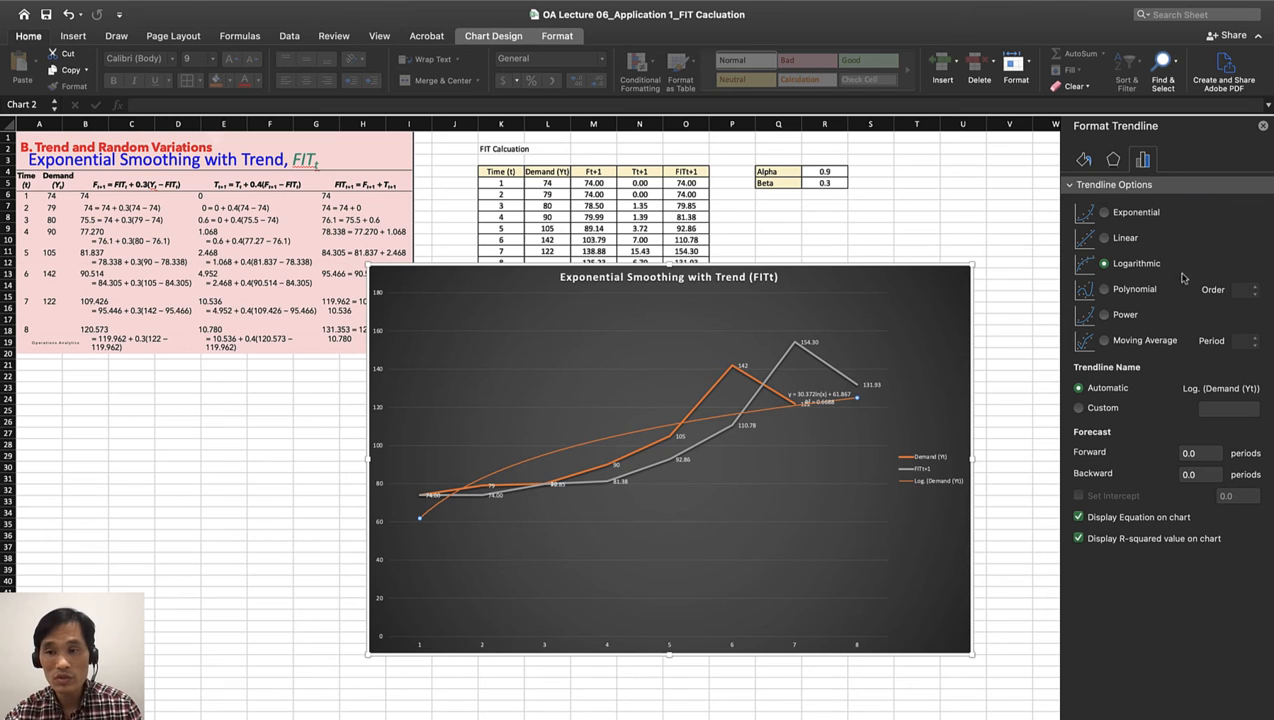
Switch the demand trendline to a polynomial fit of order 2.
click(1101, 289)
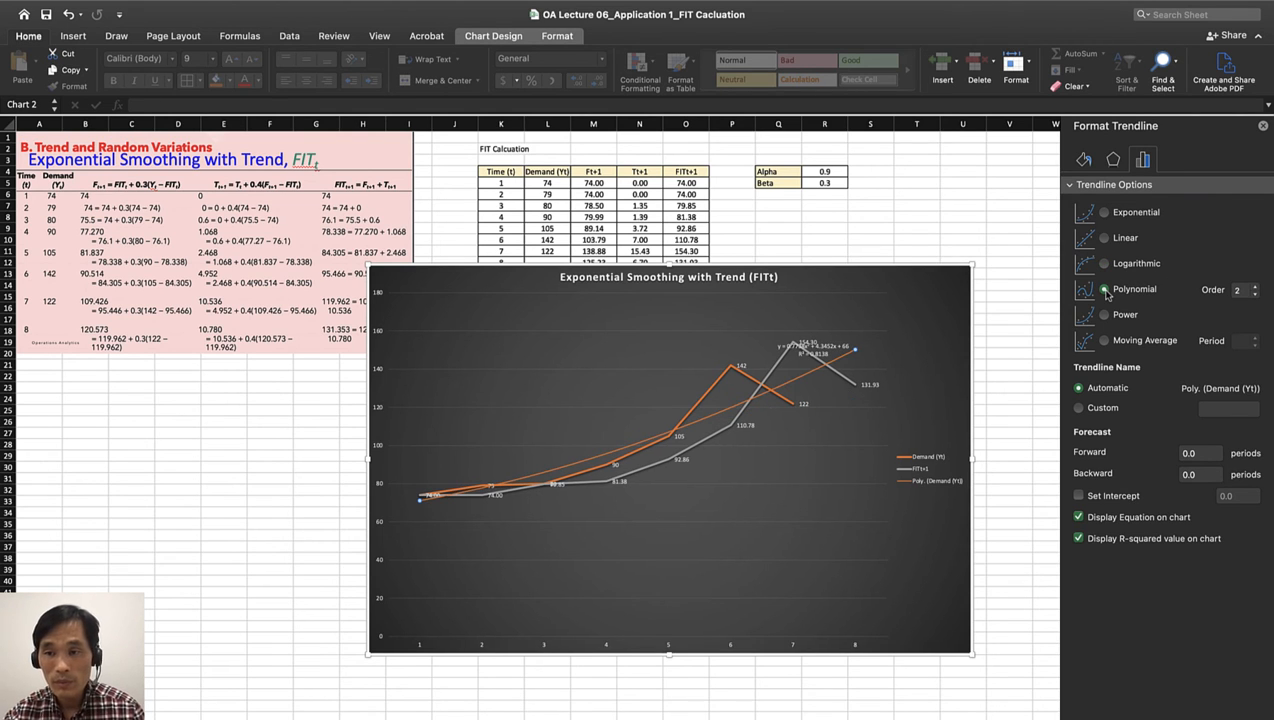
mouse_move(836, 387)
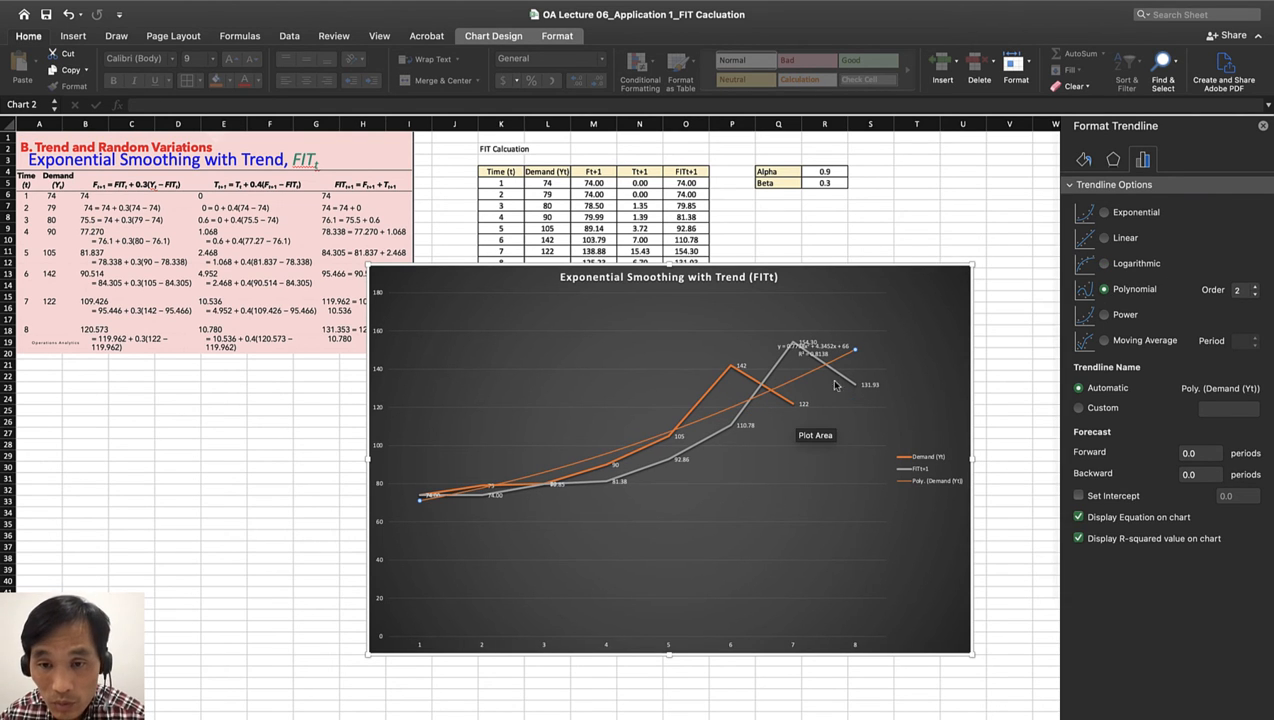
mouse_move(850, 423)
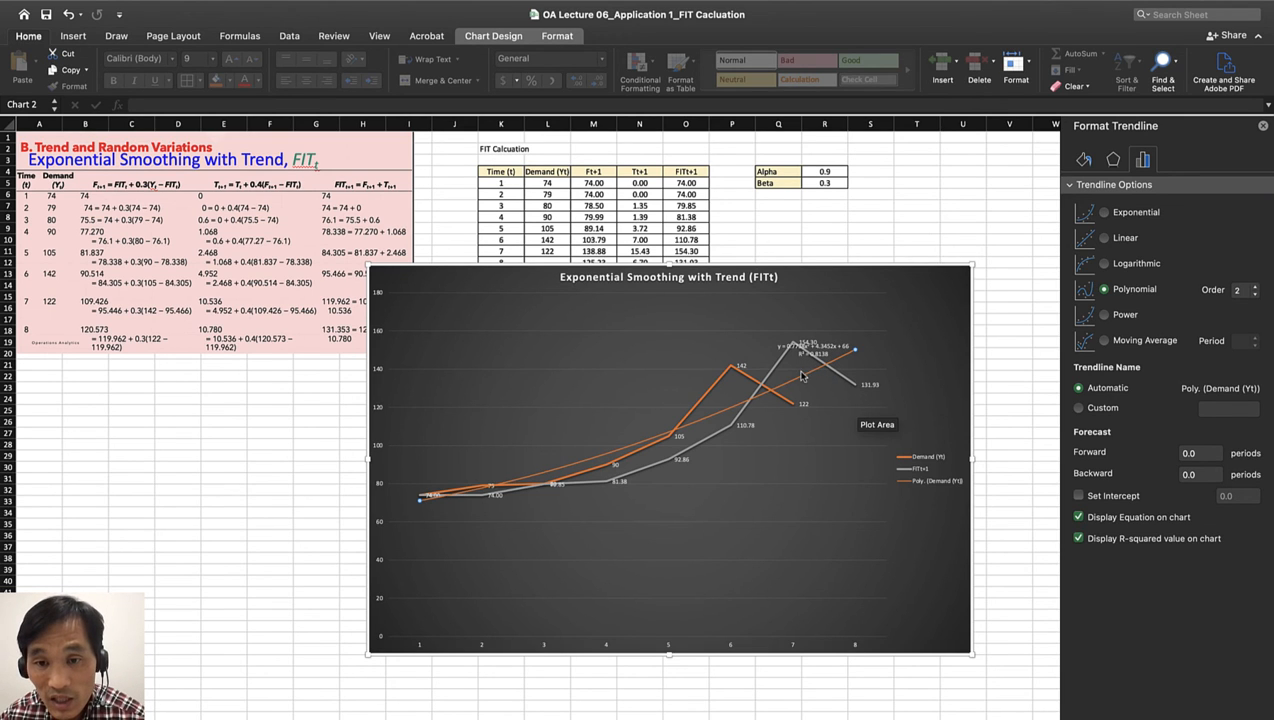
mouse_move(913, 416)
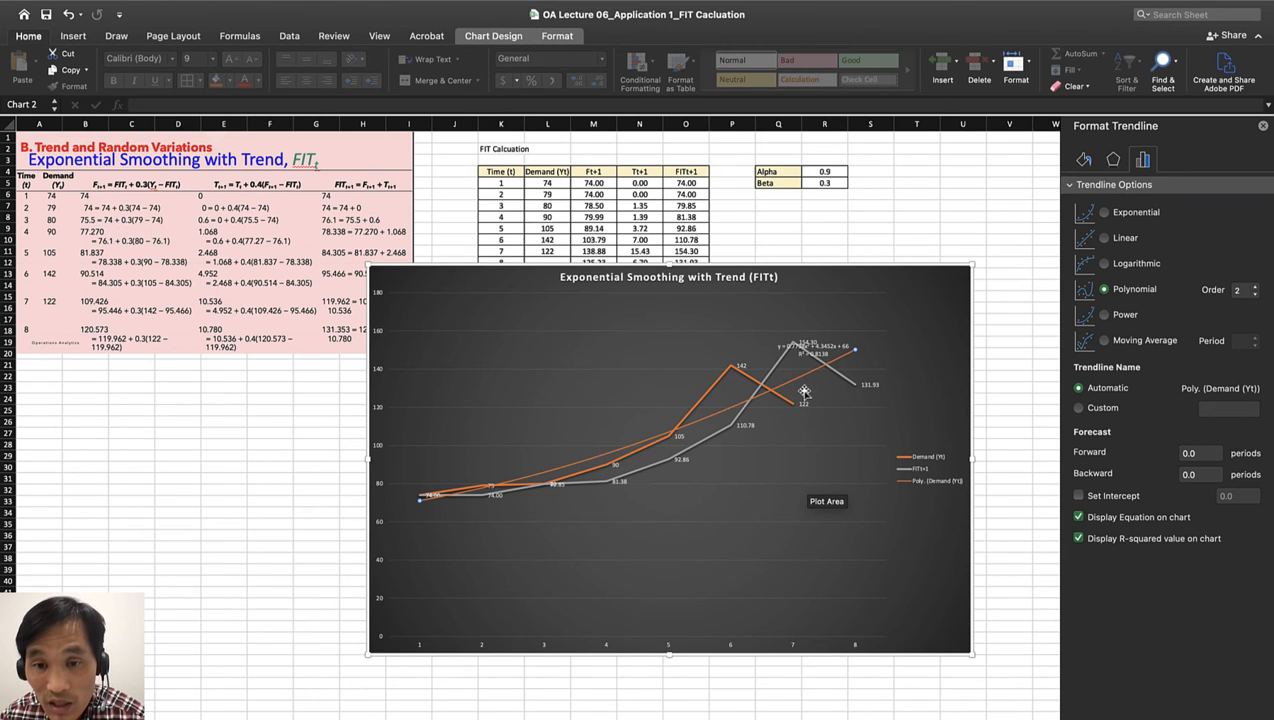
mouse_move(798, 367)
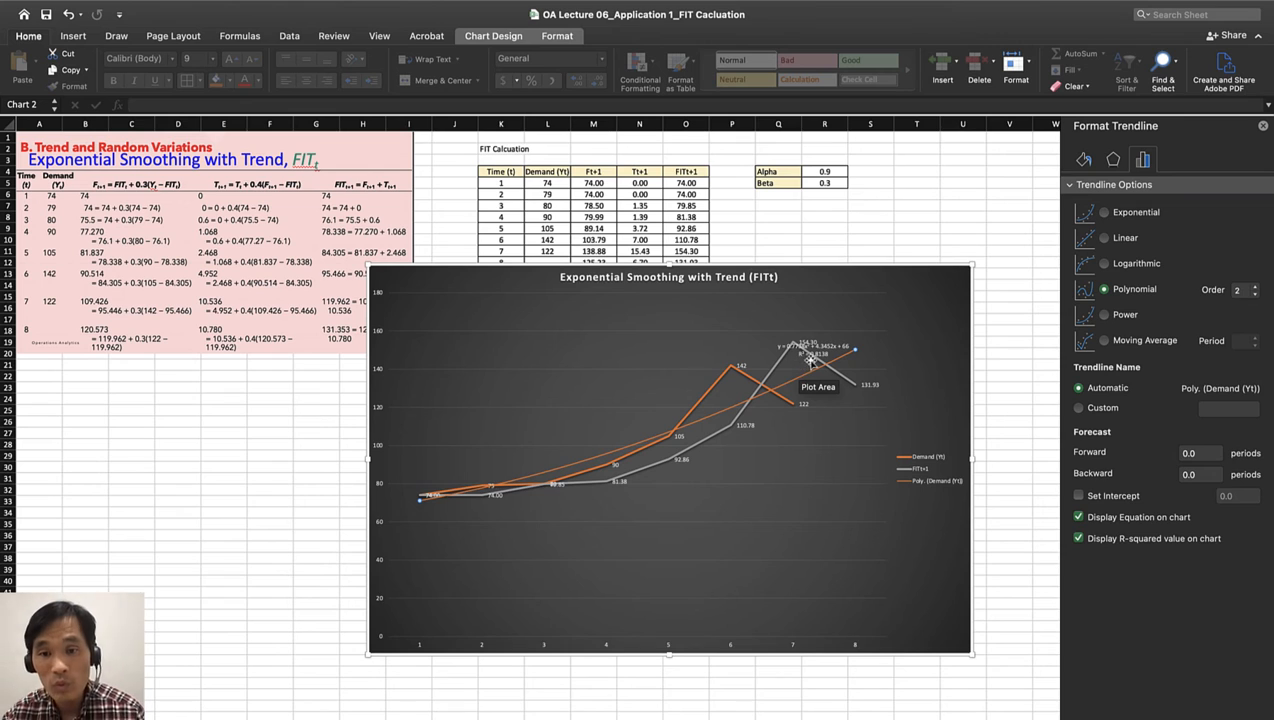
mouse_move(827, 363)
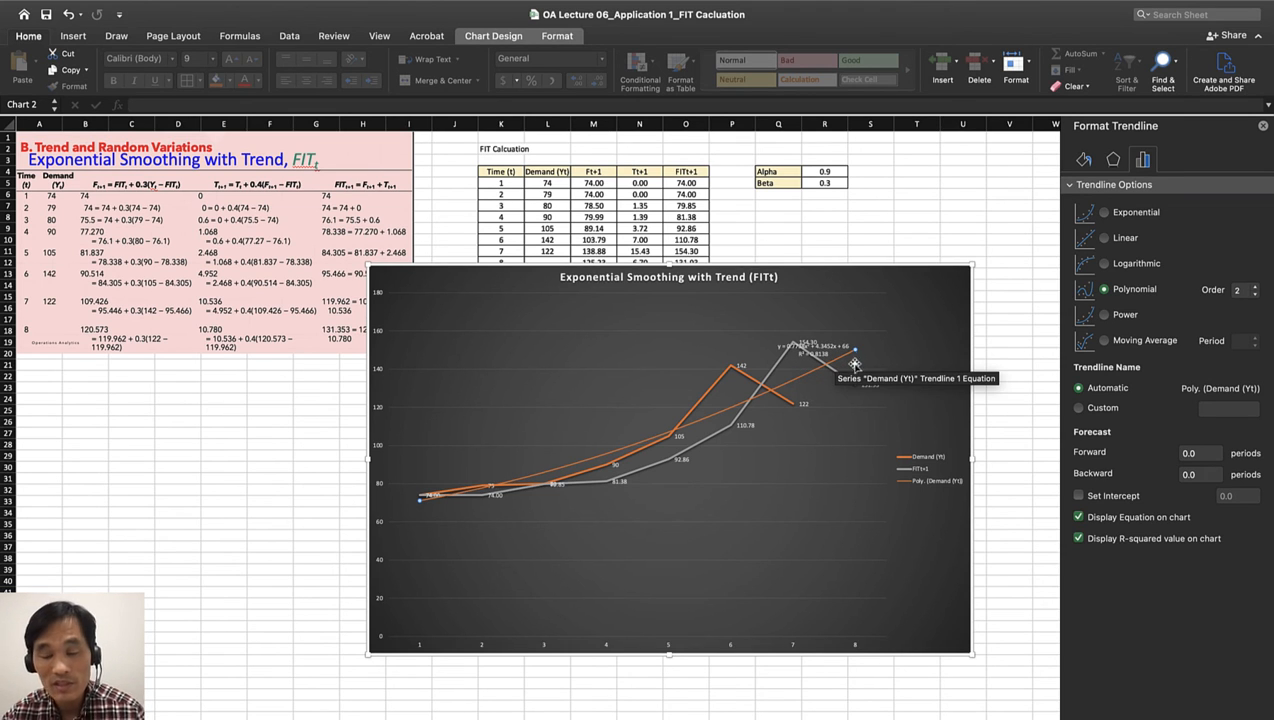
mouse_move(846, 378)
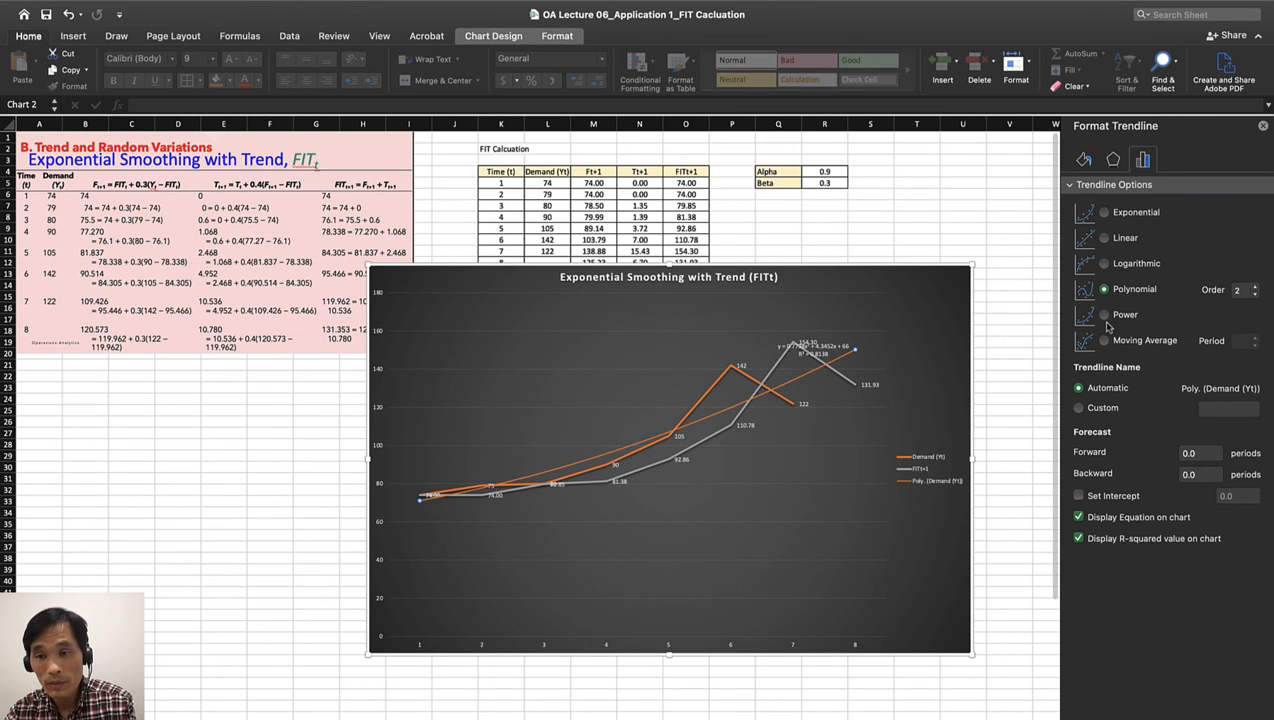
Select the Power option for the demand trendline.
click(1102, 314)
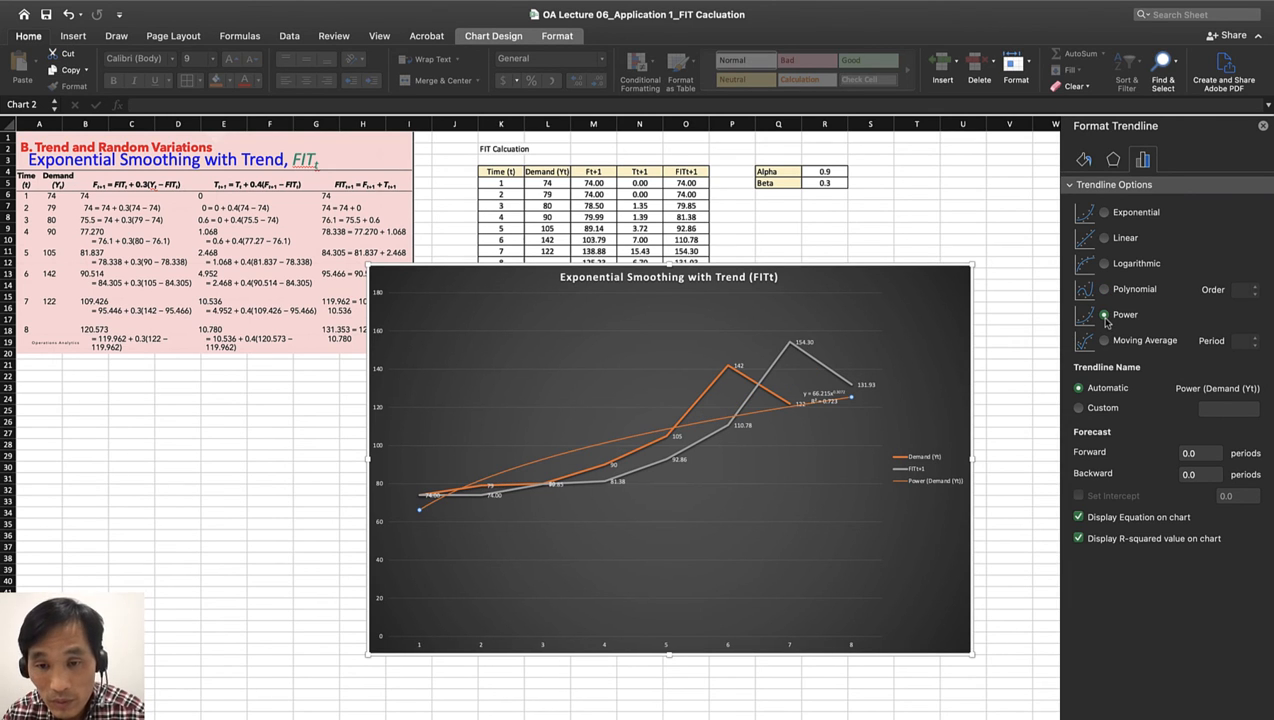
mouse_move(828, 419)
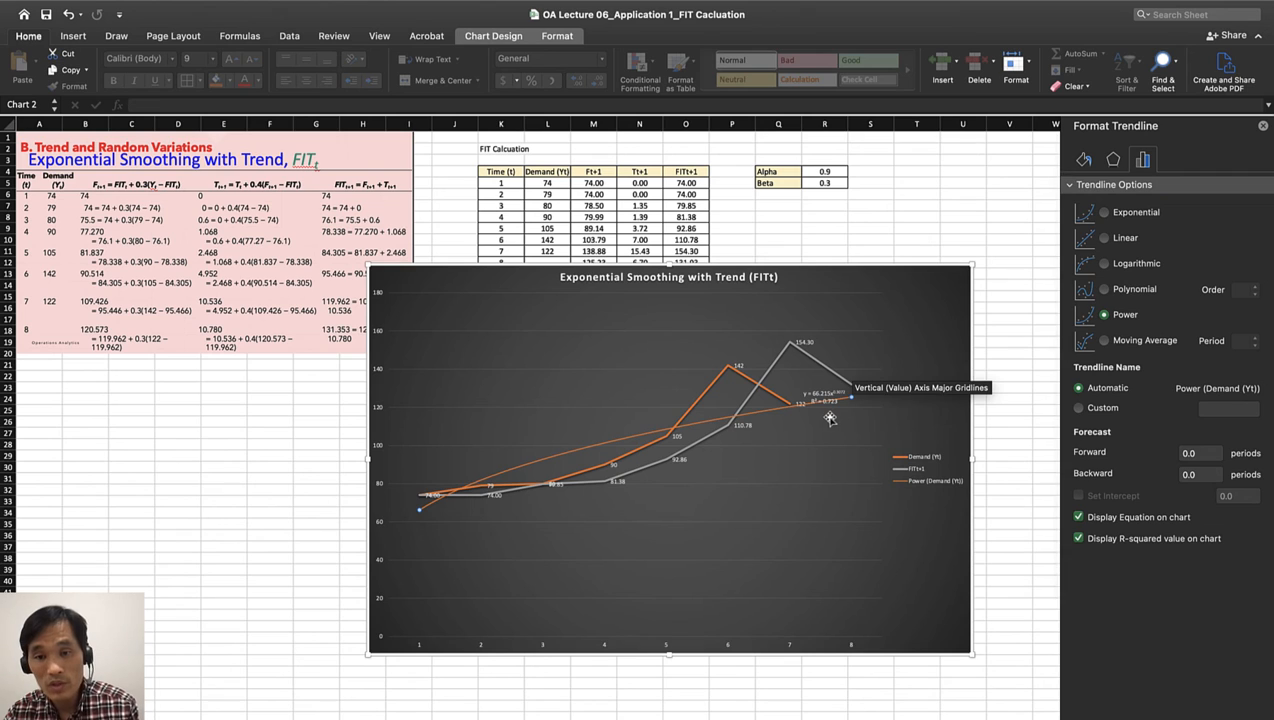
mouse_move(809, 420)
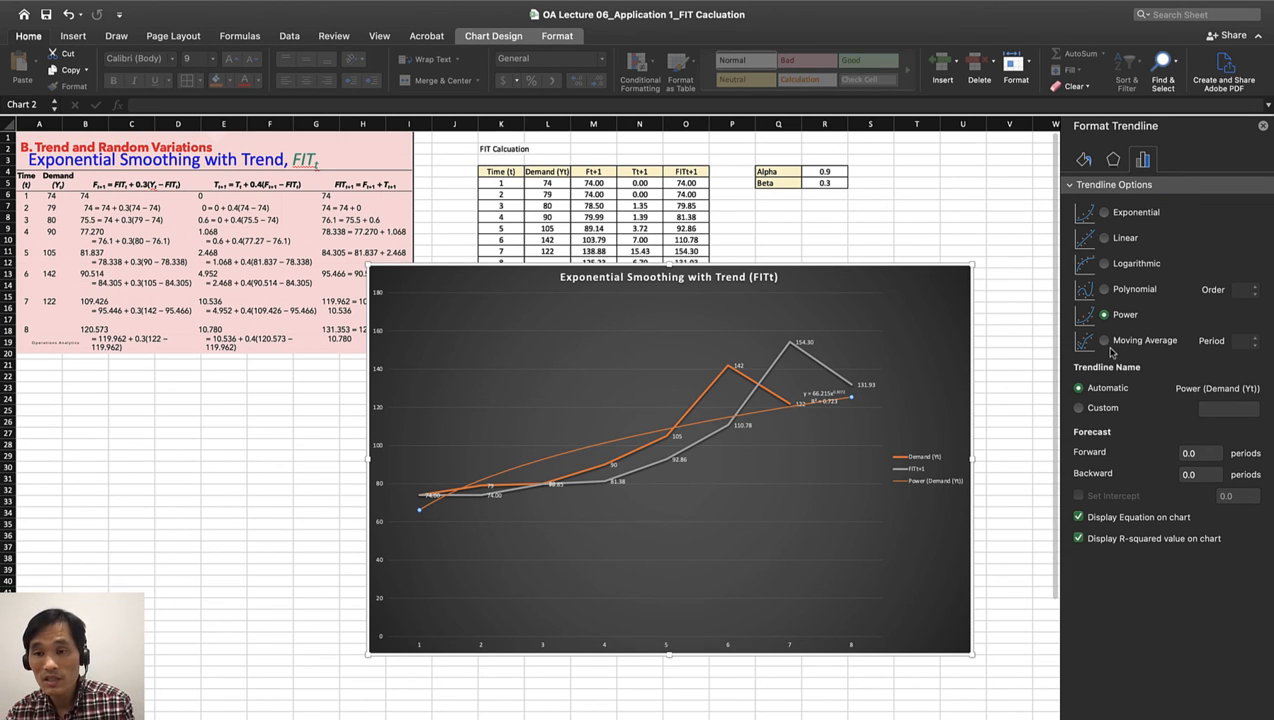
Try moving-average trendlines with periods 2 through 5, then revert to a linear fit.
click(1103, 341)
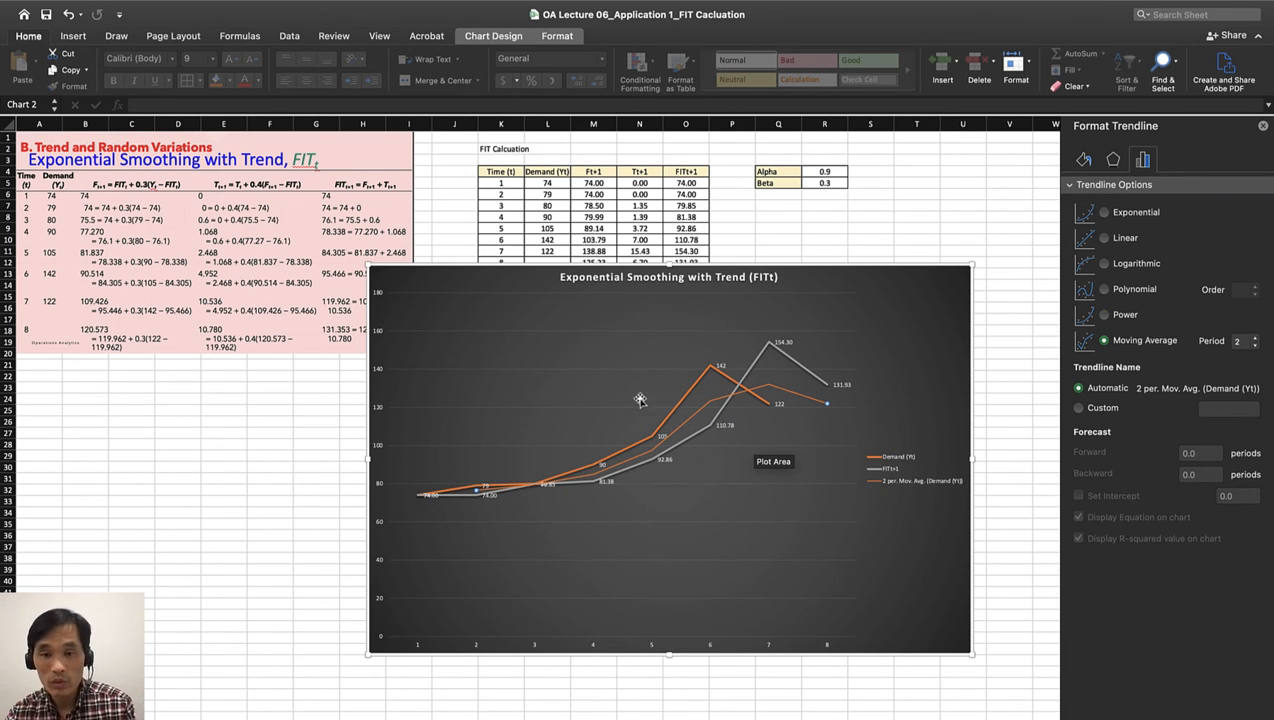
mouse_move(783, 560)
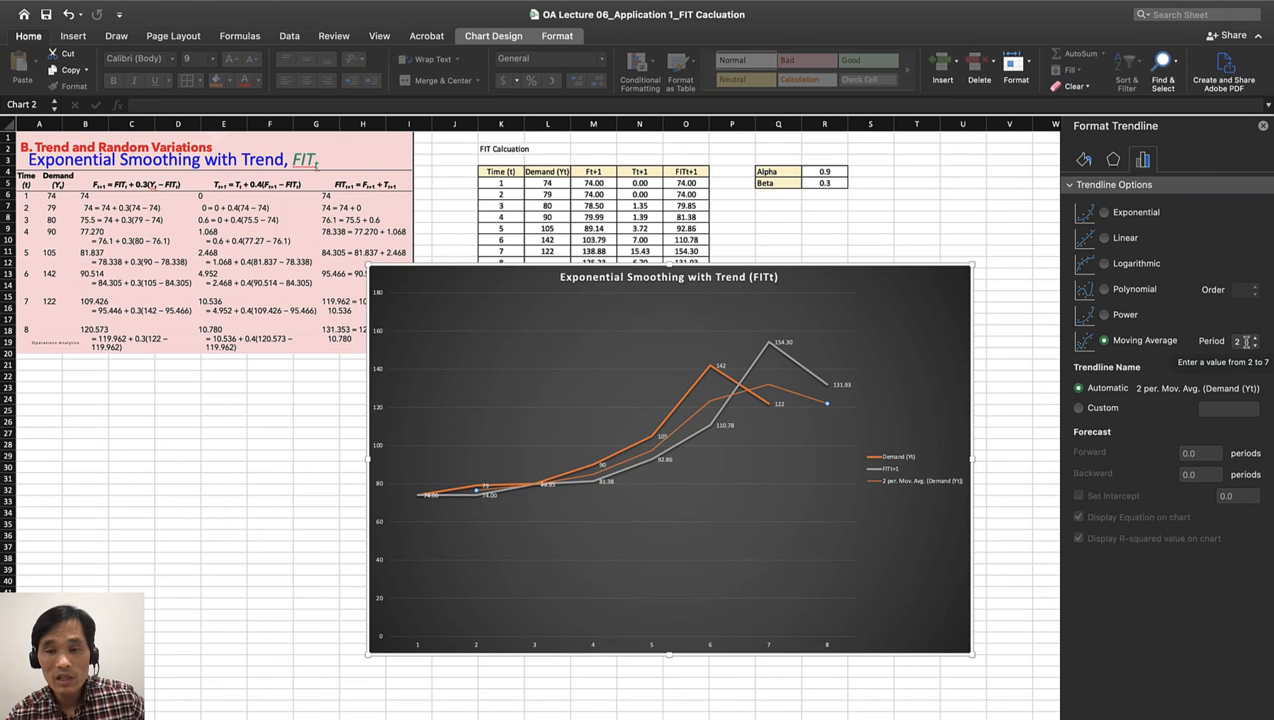
click(1254, 336)
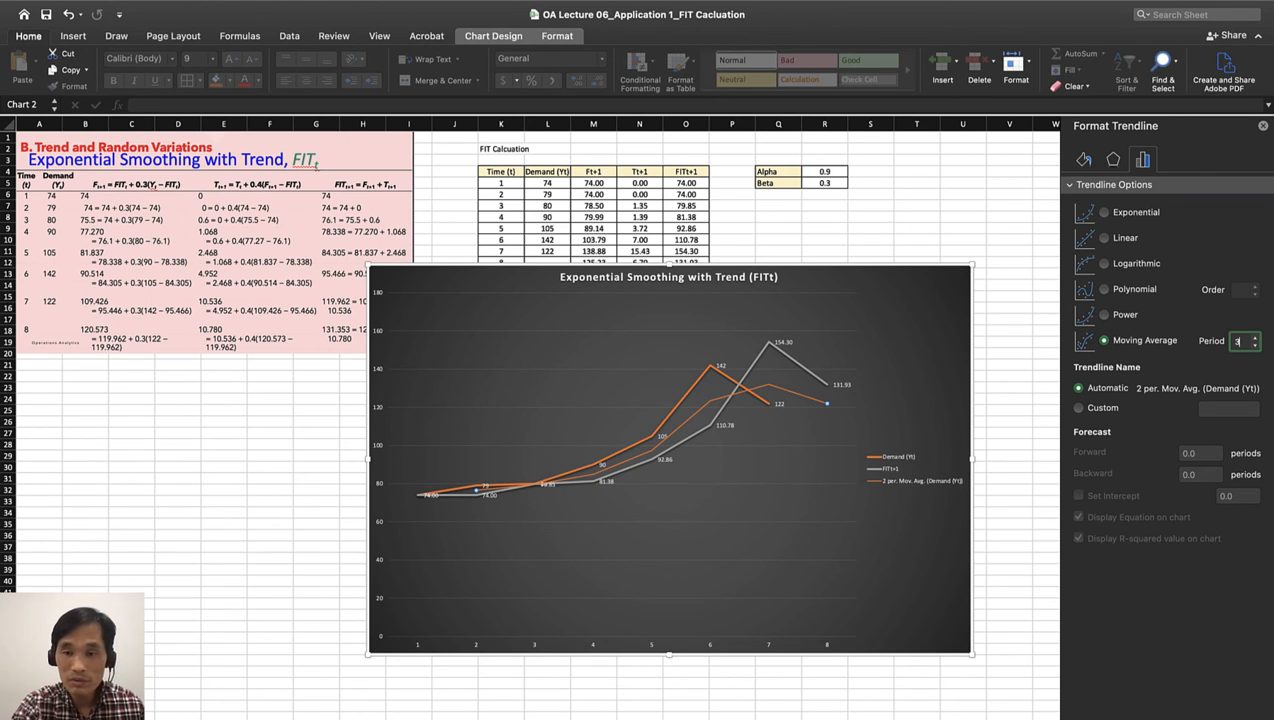
click(1255, 336)
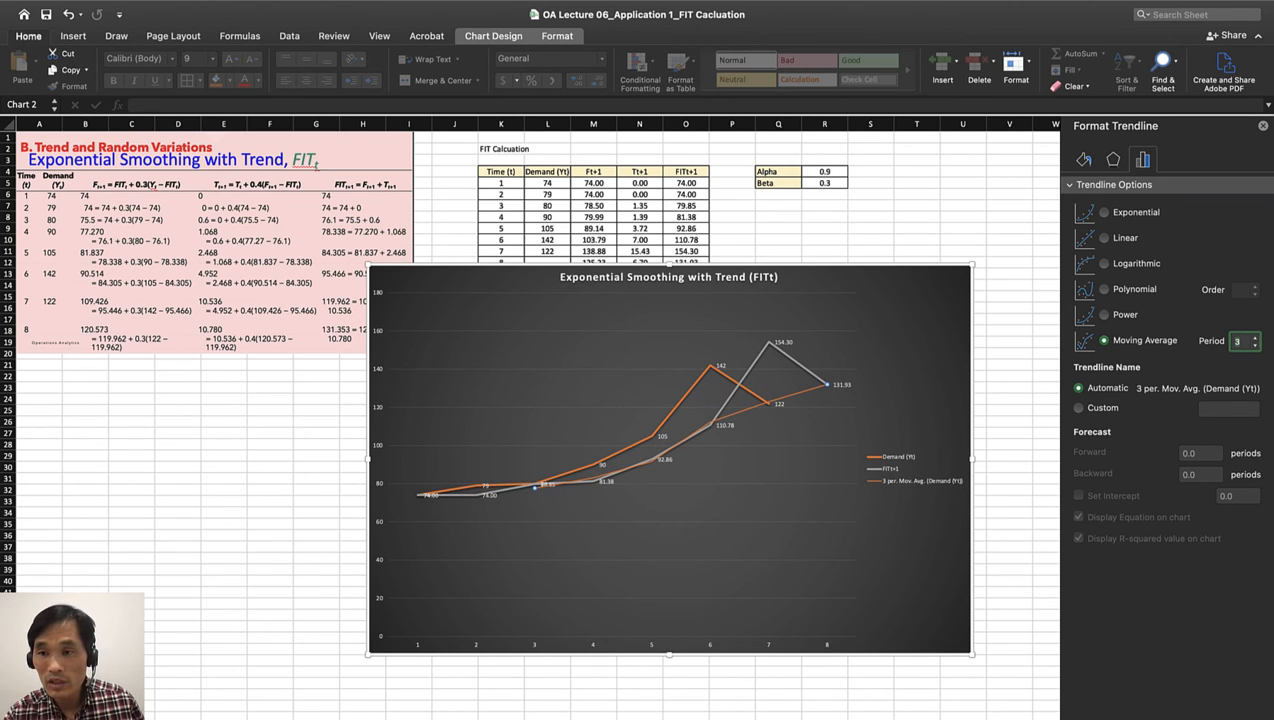
click(1255, 337)
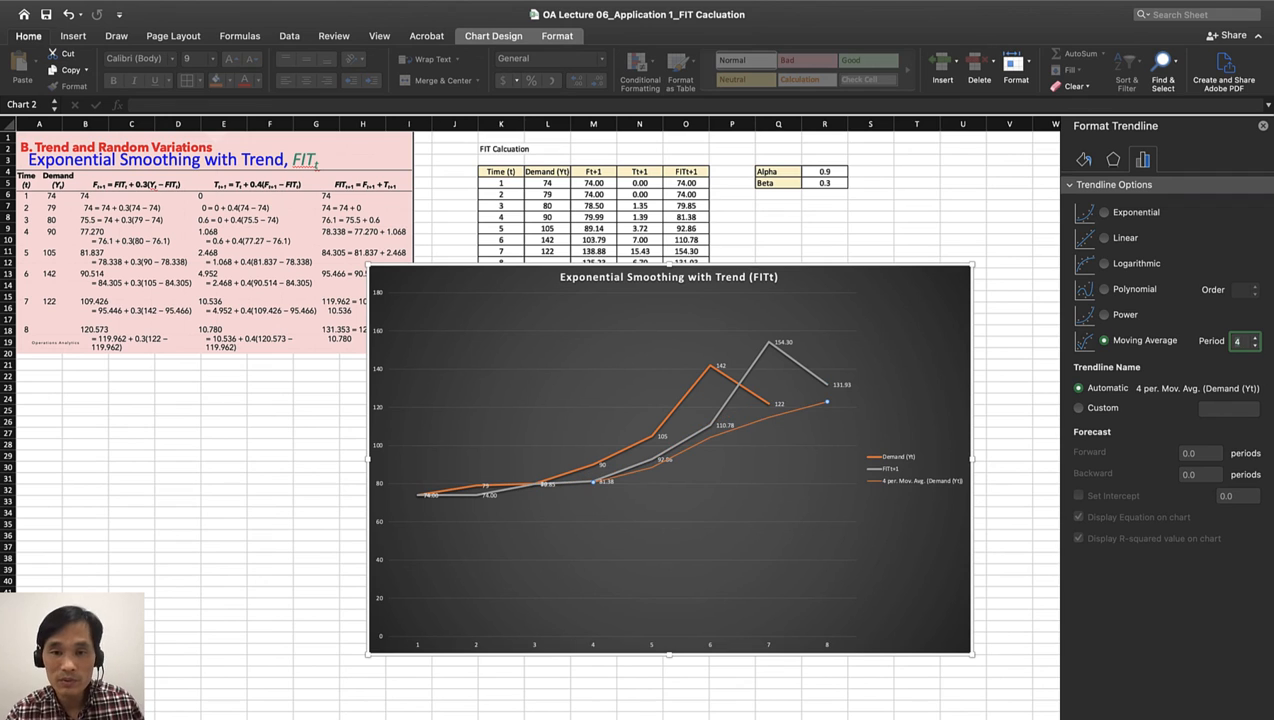
click(1240, 340)
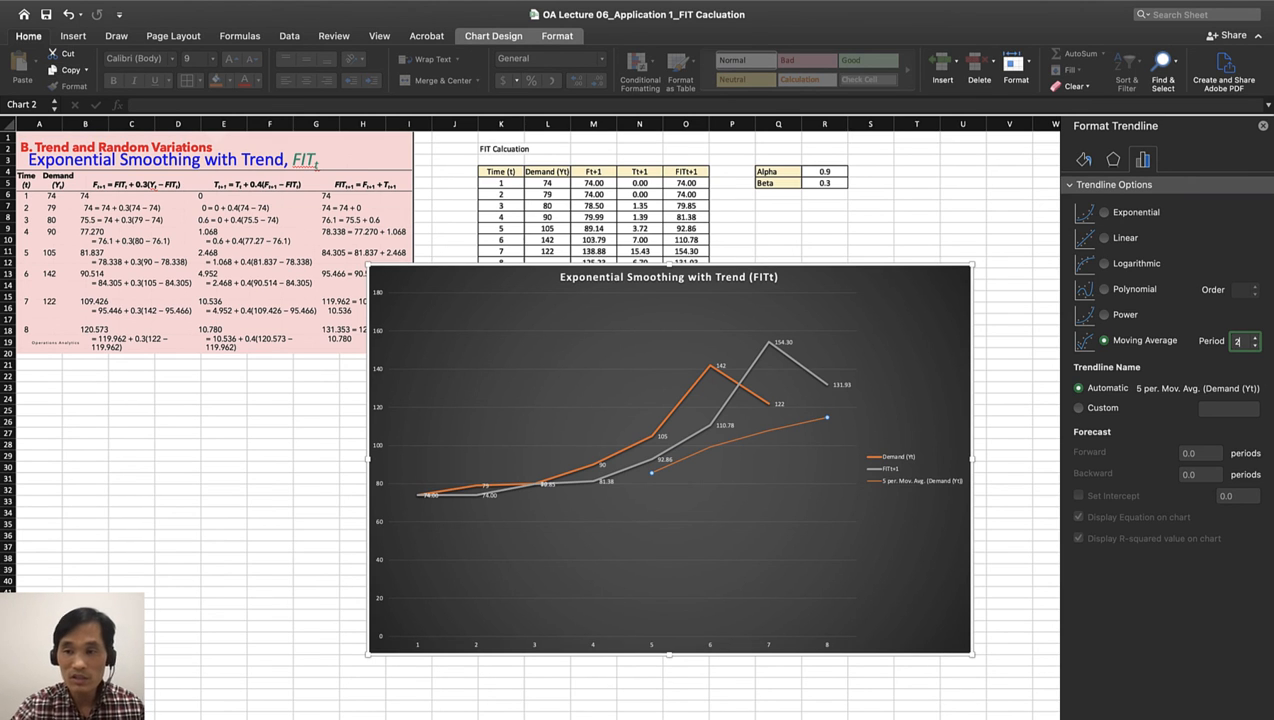
click(1089, 238)
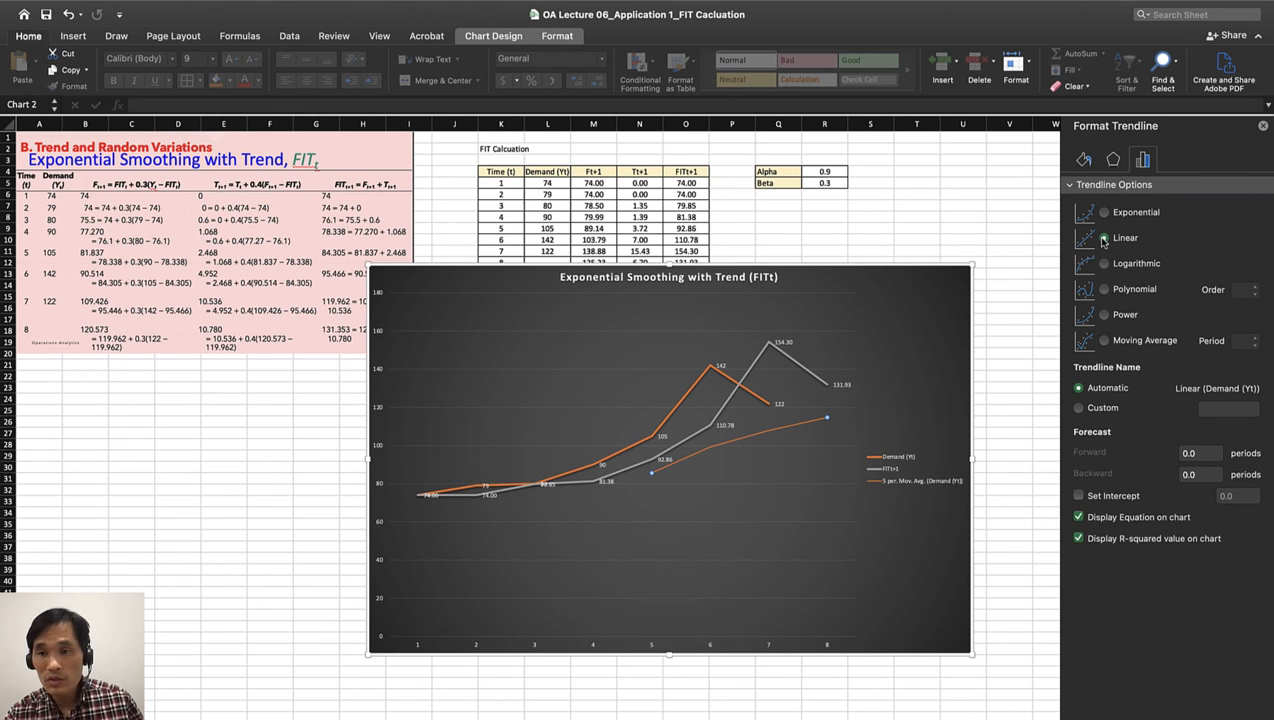
click(1102, 238)
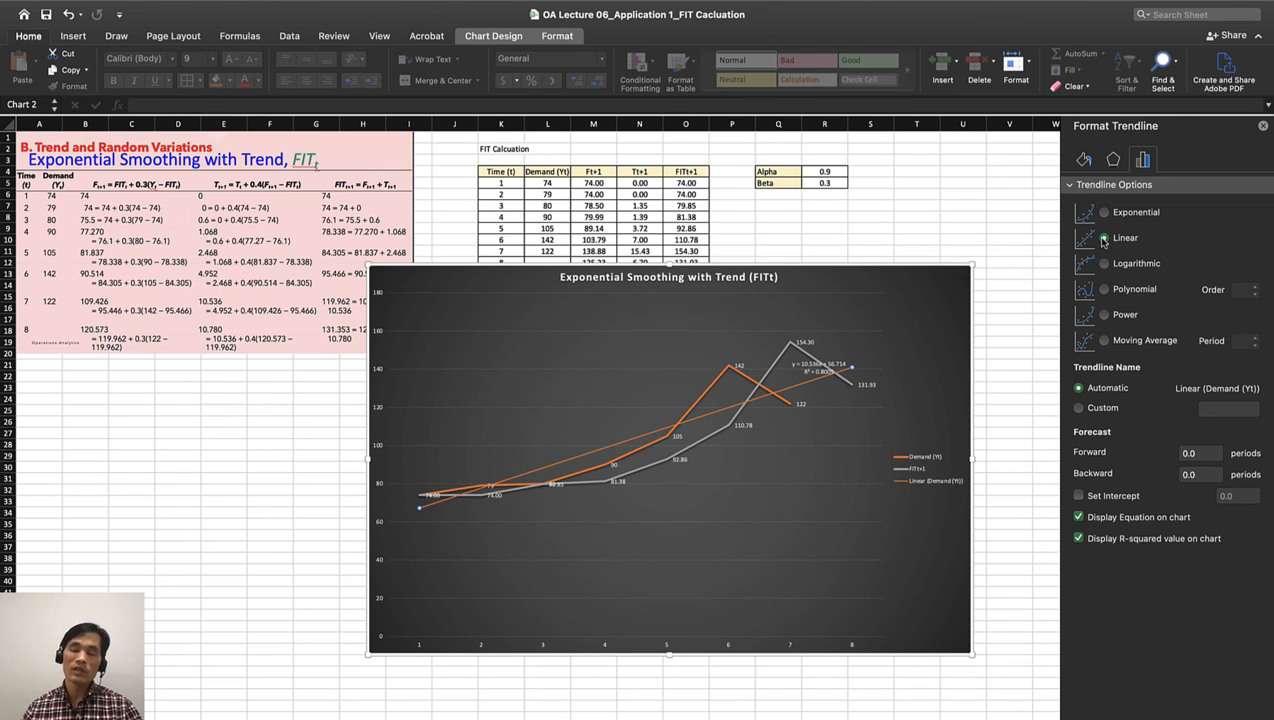